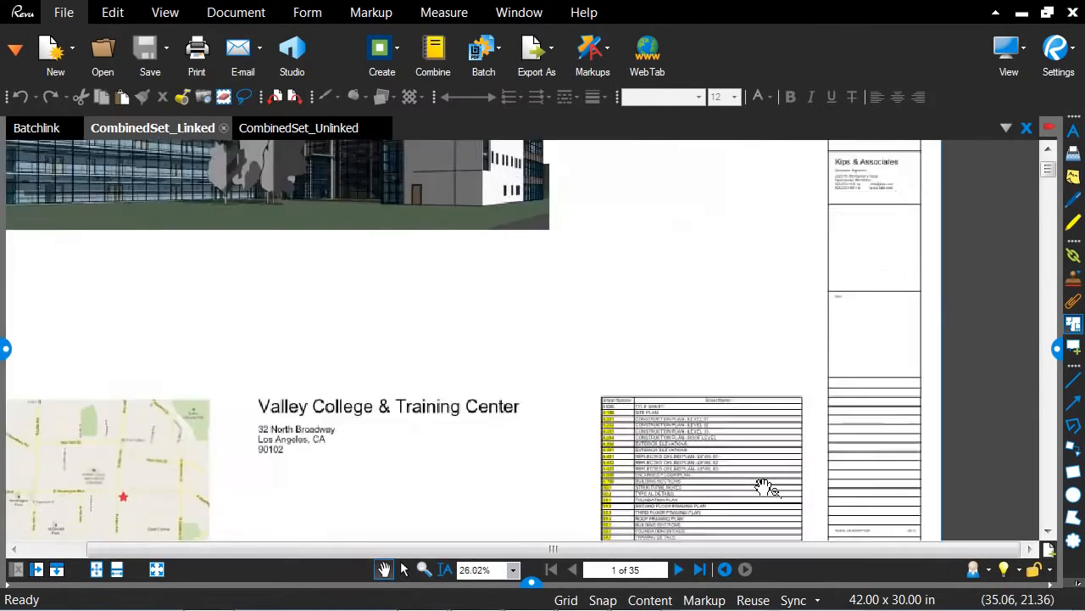
# Page through the CombinedSet_Linked set from the title sheet to the exterior elevations sheet
pyautogui.scroll(-3)
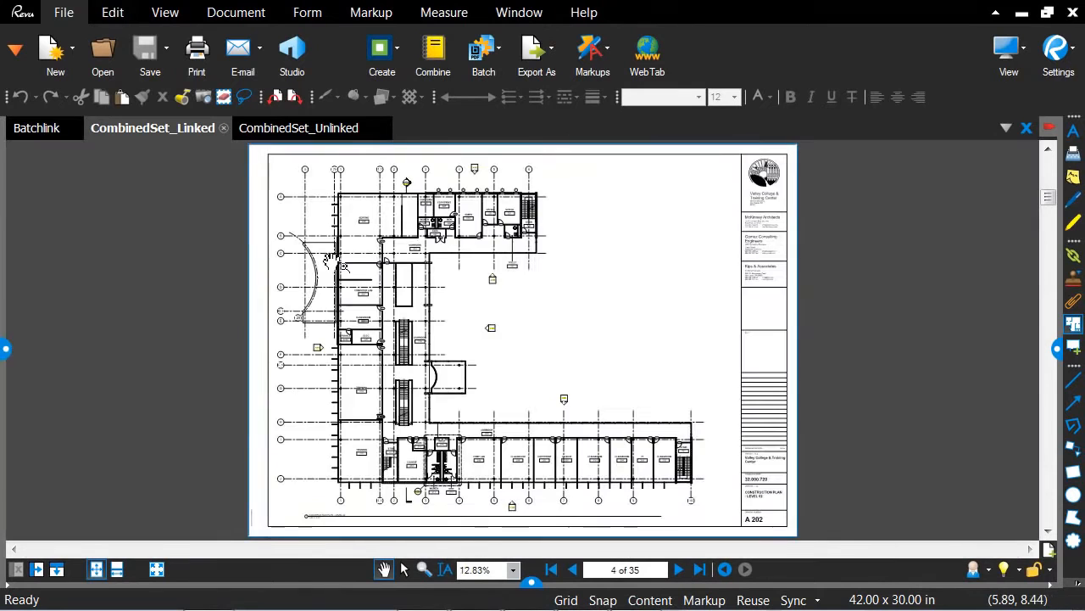
pyautogui.scroll(3)
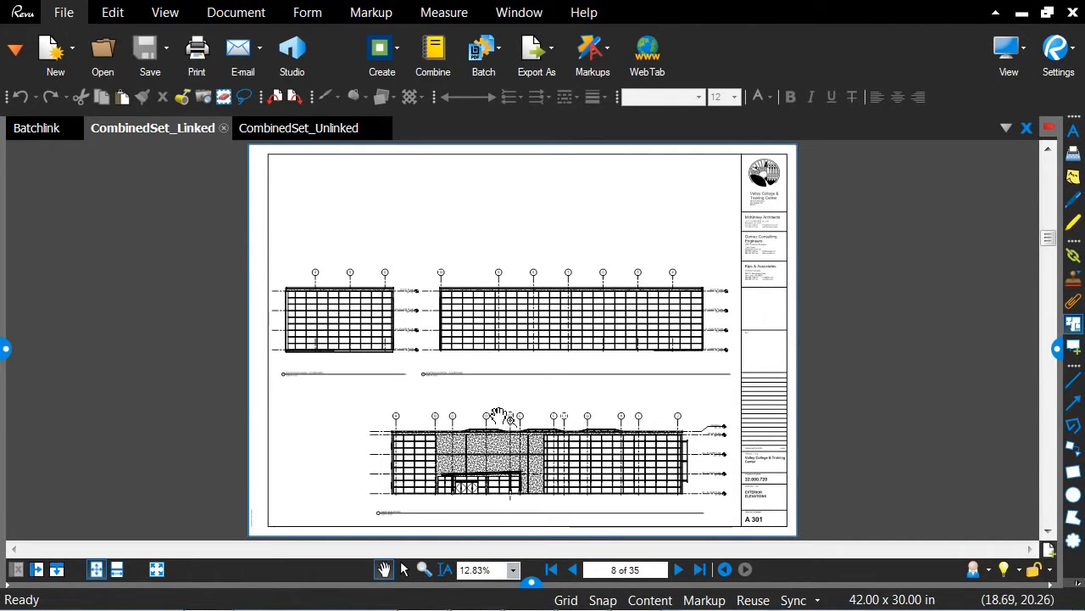
pyautogui.moveTo(322, 136)
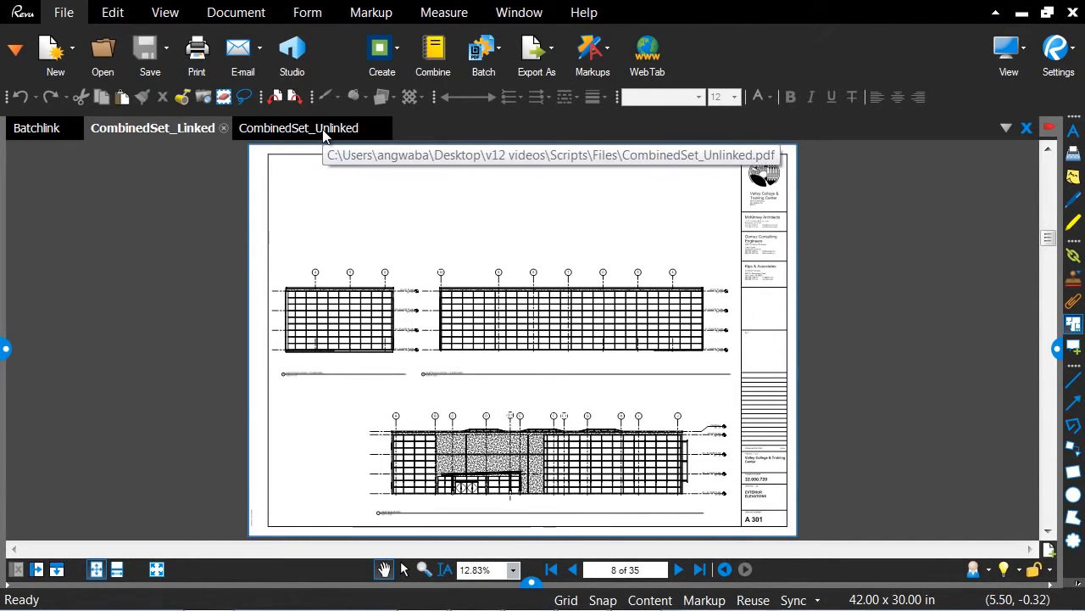
# Switch to the CombinedSet_Unlinked tab and view its title sheet with page thumbnails
pyautogui.click(299, 127)
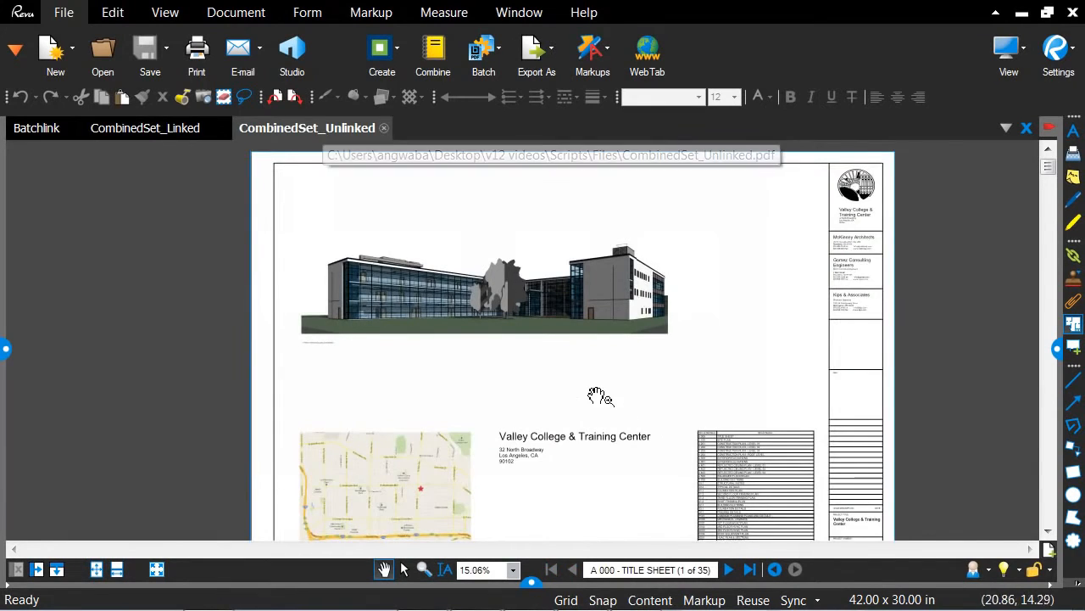
pyautogui.scroll(3)
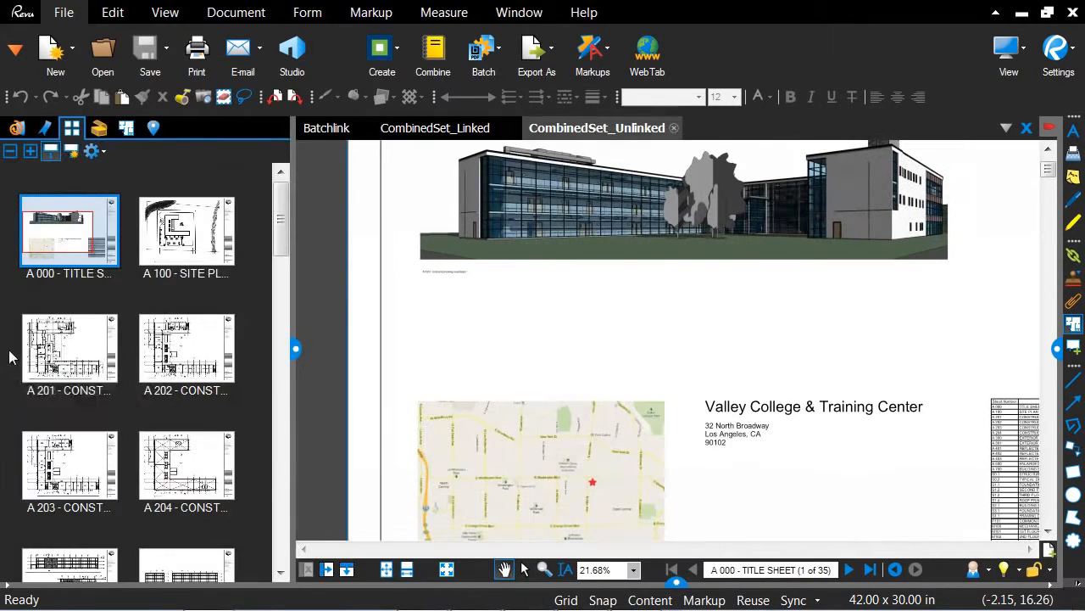
pyautogui.moveTo(72, 237)
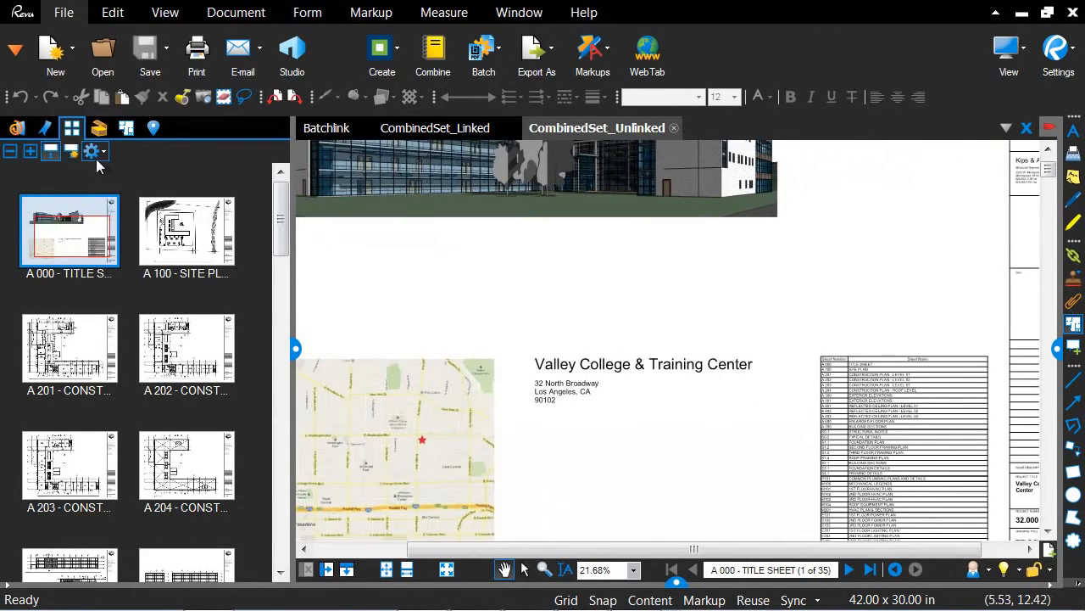
pyautogui.moveTo(168, 338)
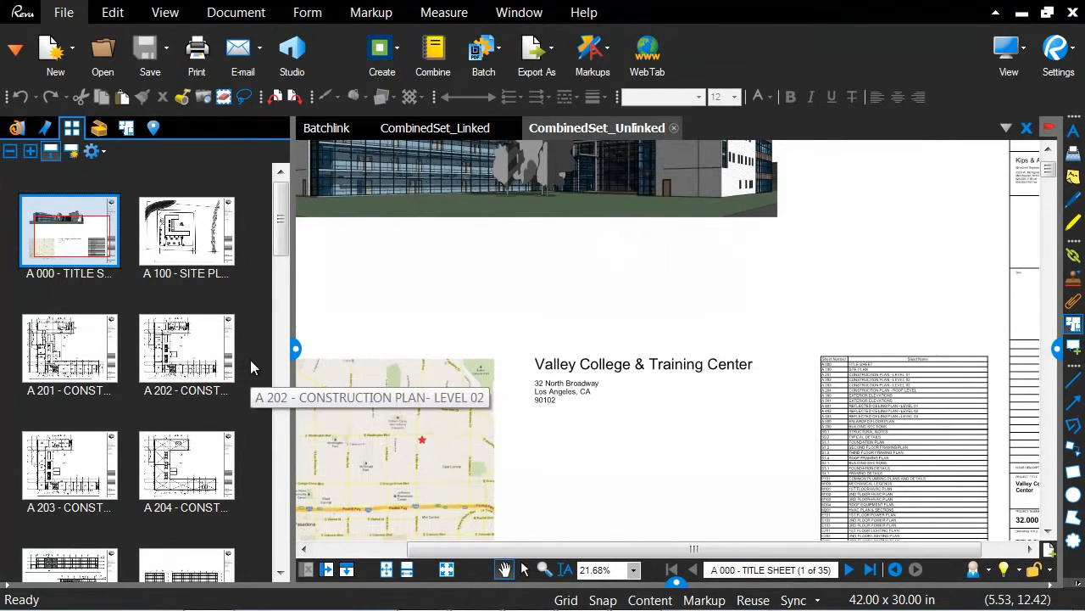
pyautogui.moveTo(495, 398)
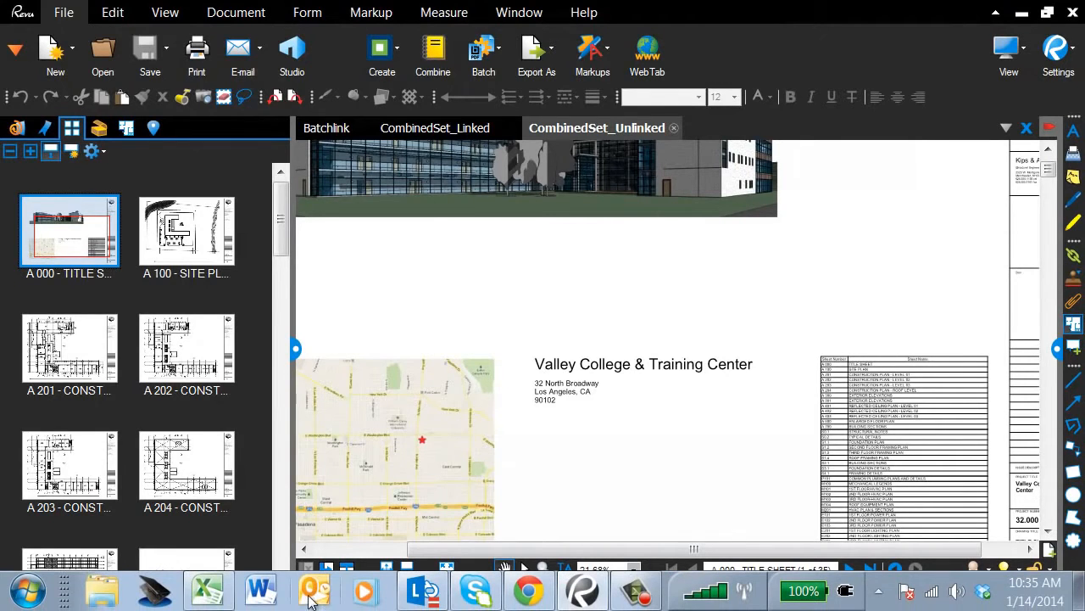
# In Explorer, preview the site plan, title sheet and level 03 plan PDFs in Unlinked Sheets, ending on A 000
pyautogui.click(102, 590)
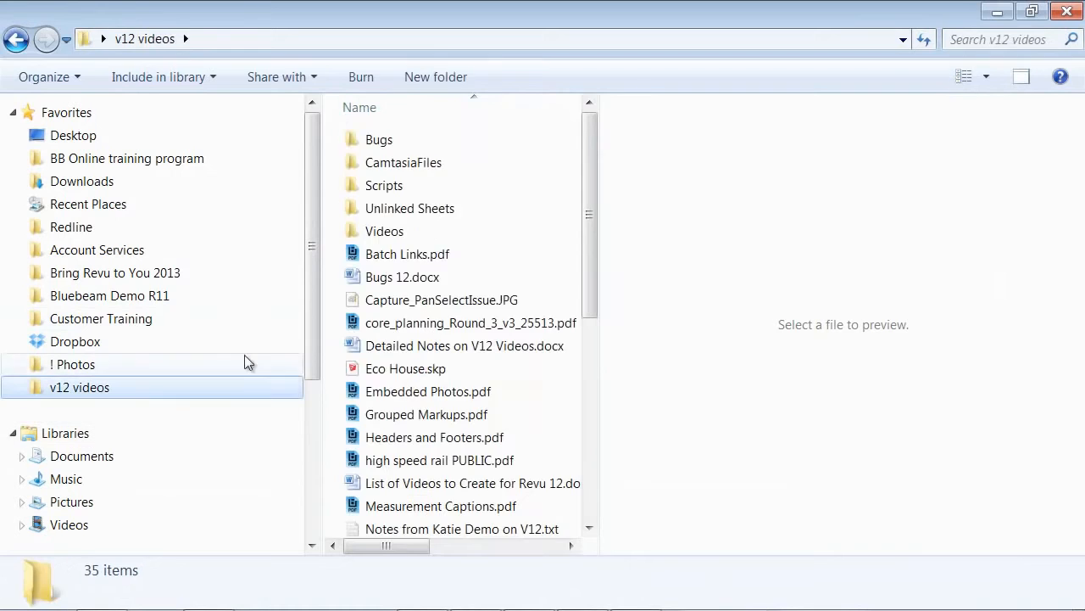
pyautogui.doubleClick(410, 206)
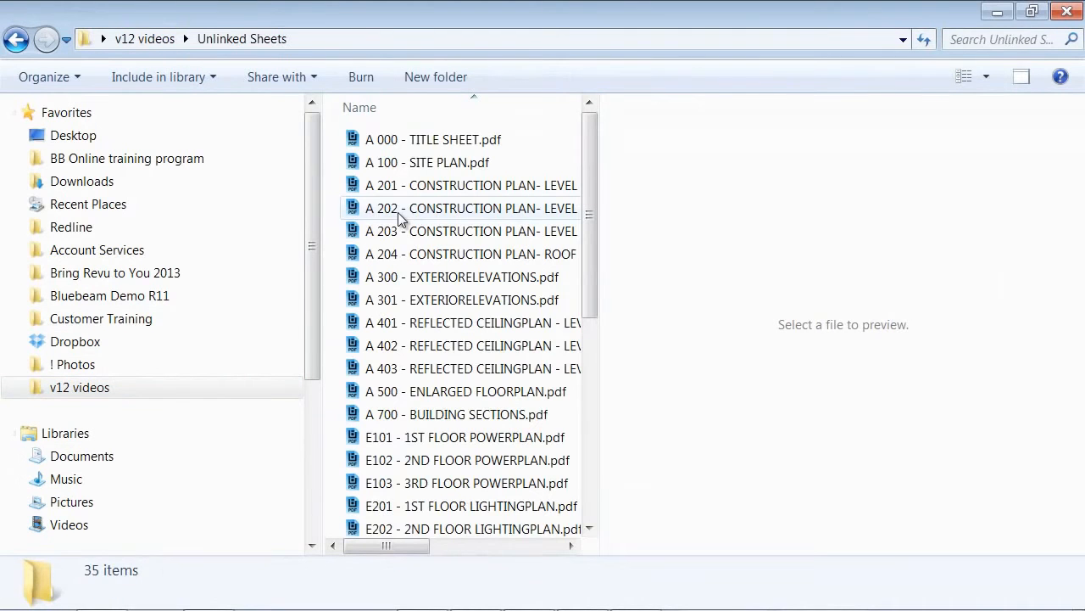
pyautogui.click(427, 163)
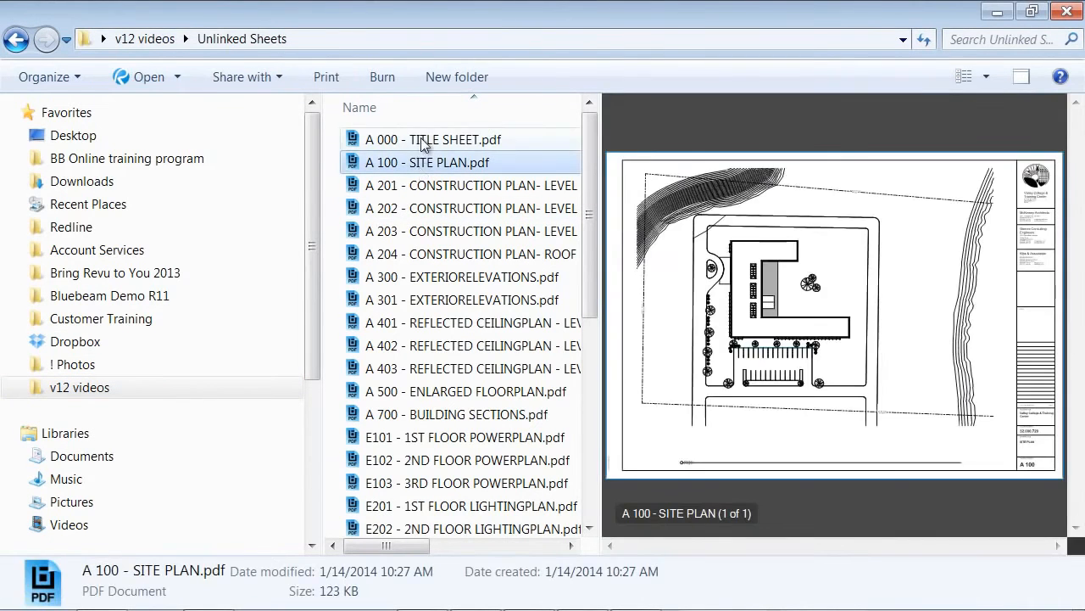
pyautogui.click(432, 139)
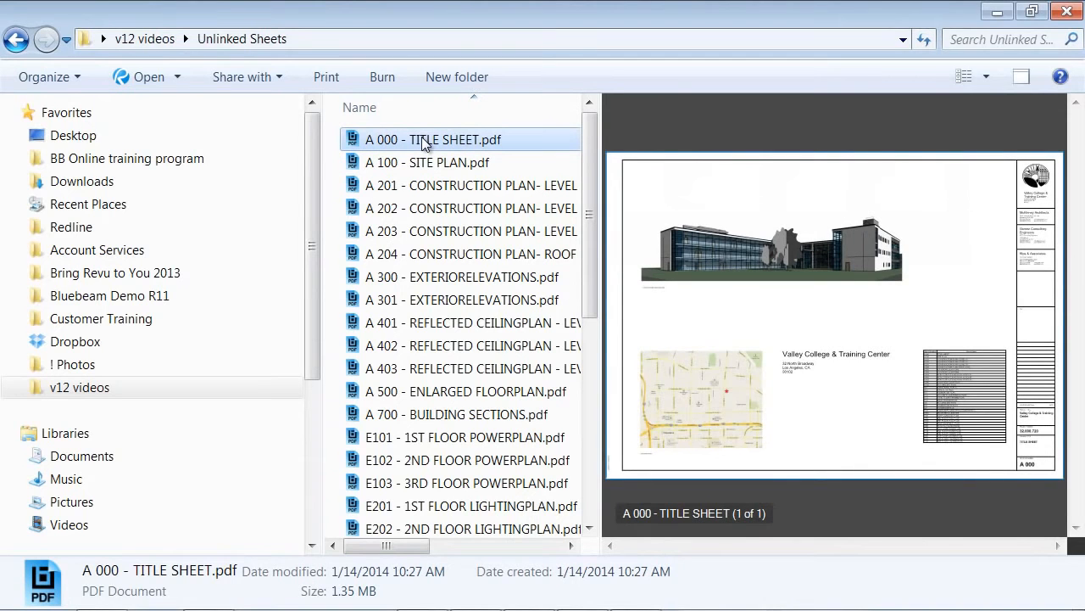
pyautogui.click(472, 207)
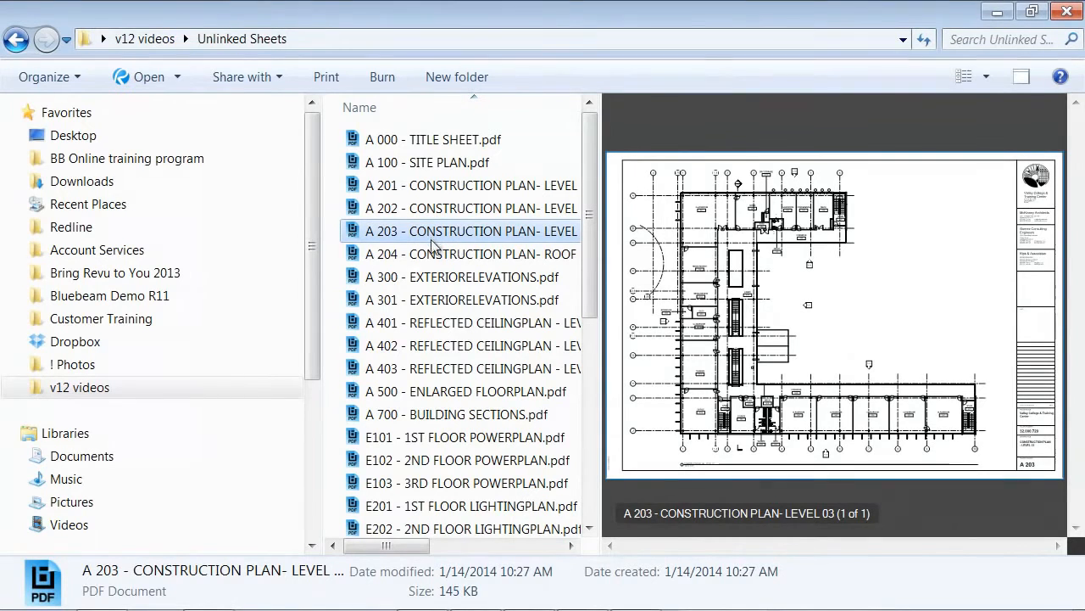
pyautogui.moveTo(434, 178)
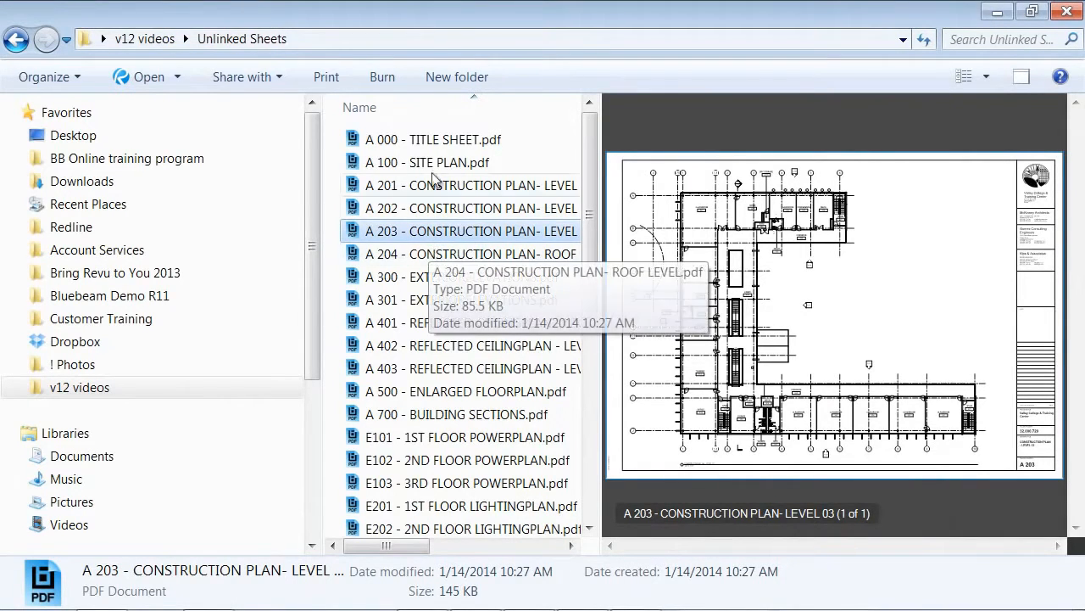
pyautogui.click(432, 139)
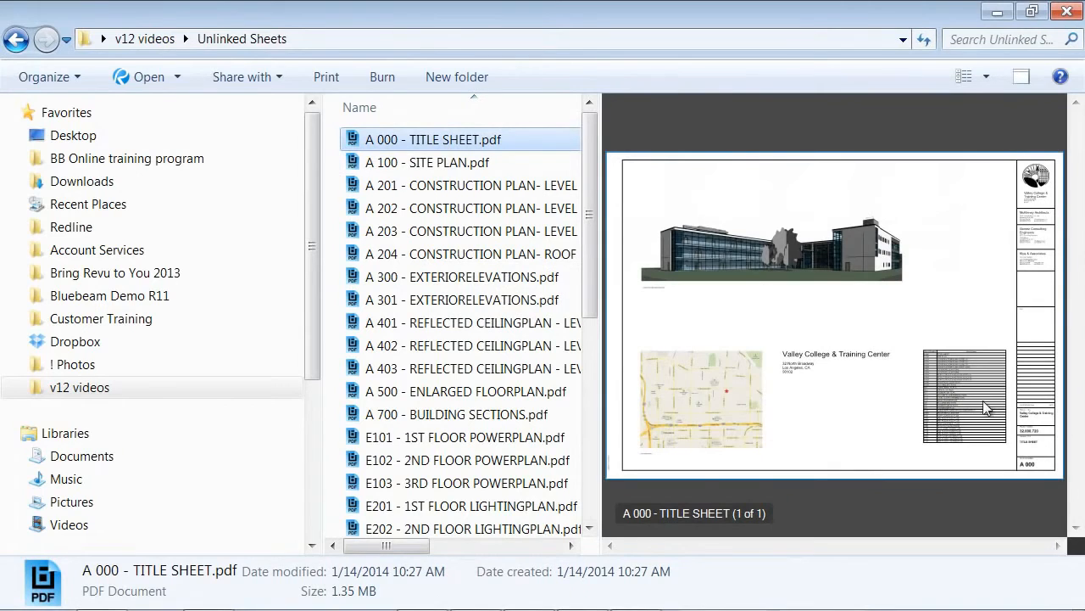
pyautogui.moveTo(958, 393)
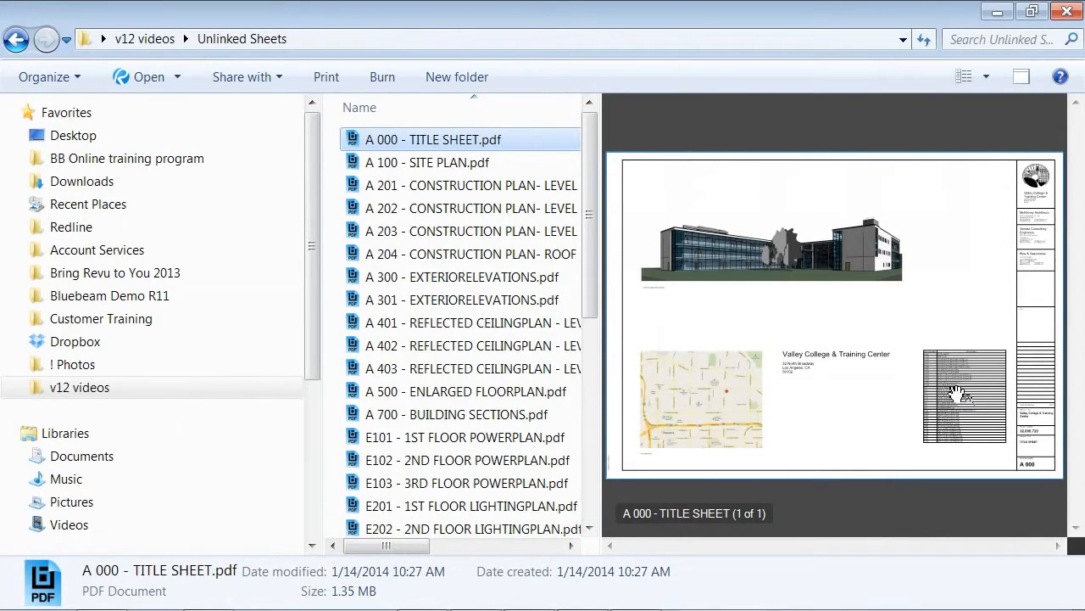
pyautogui.moveTo(948, 405)
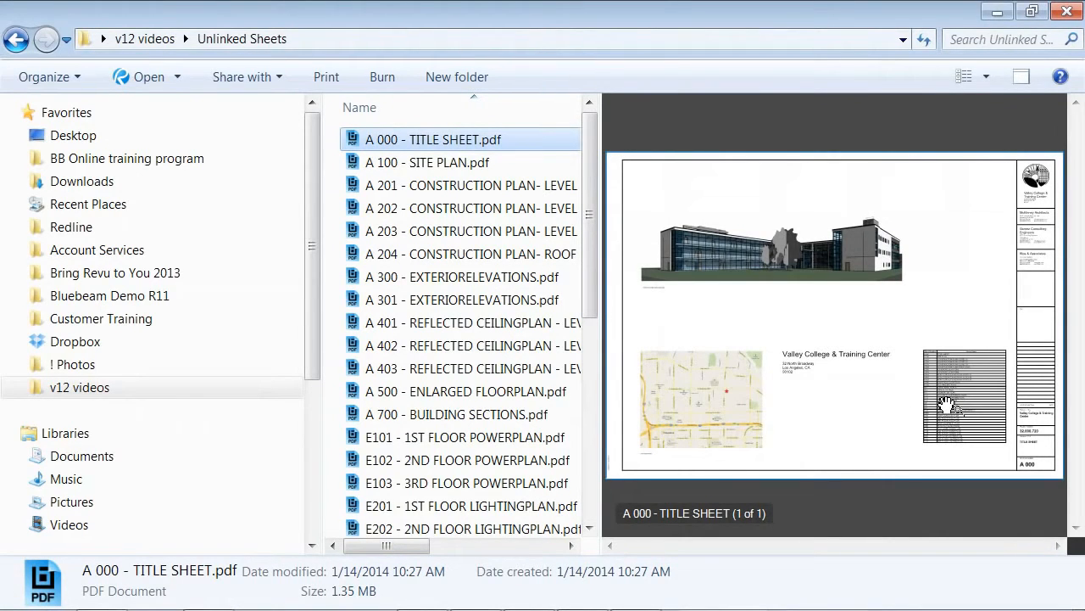
pyautogui.moveTo(833, 417)
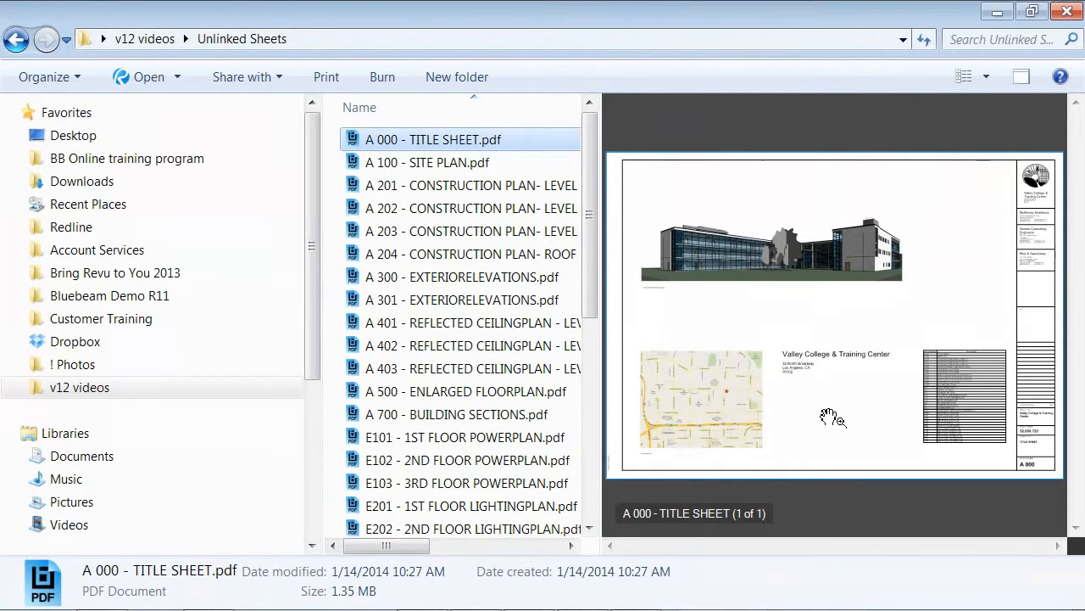
pyautogui.moveTo(799, 415)
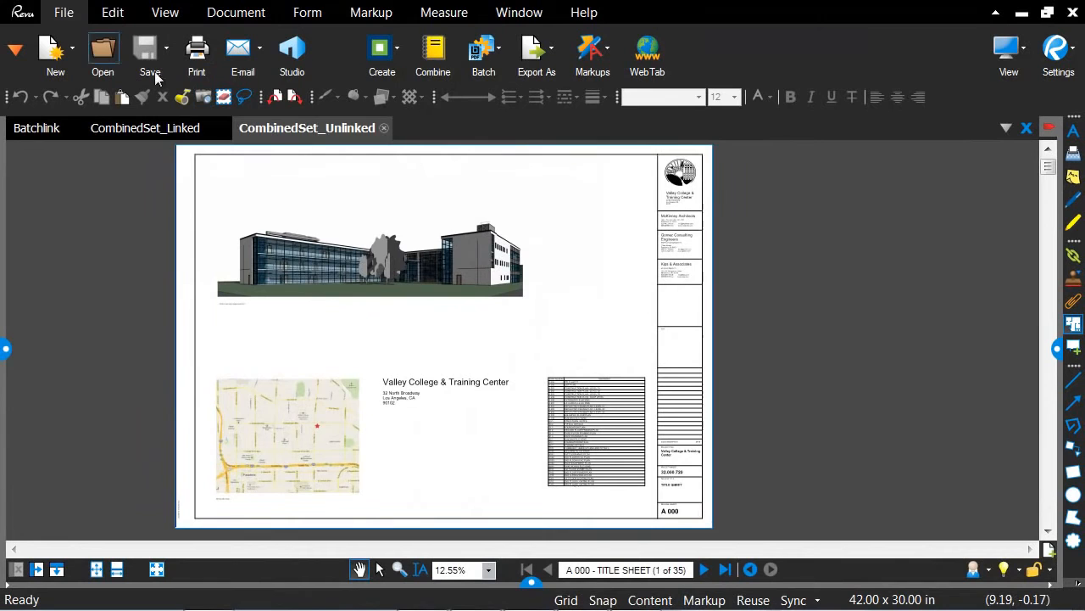
# Start a new Batch Link from the Batch menu
pyautogui.click(483, 47)
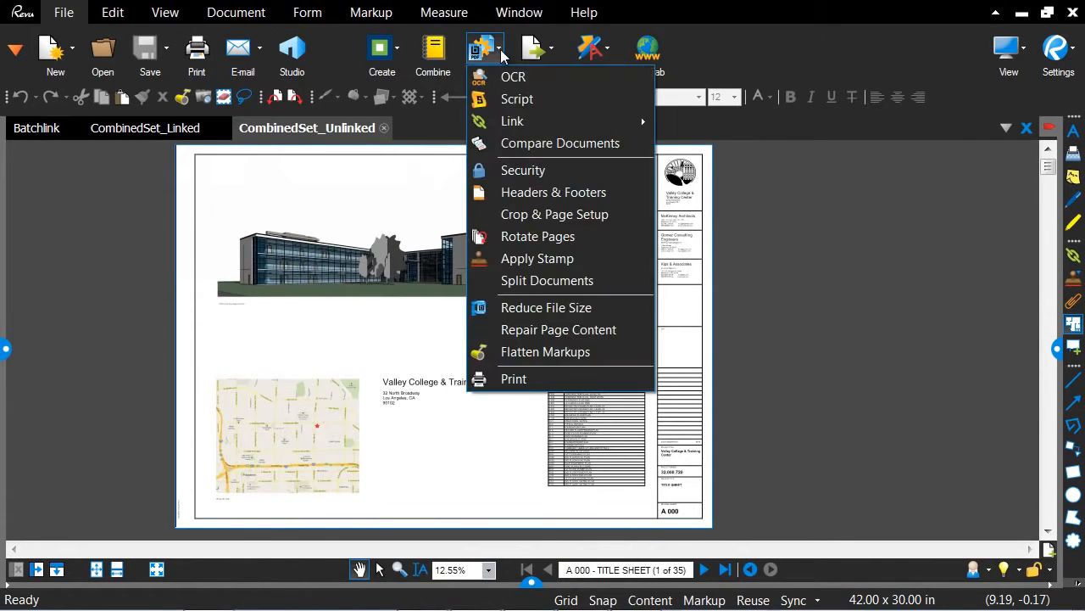
pyautogui.moveTo(512, 121)
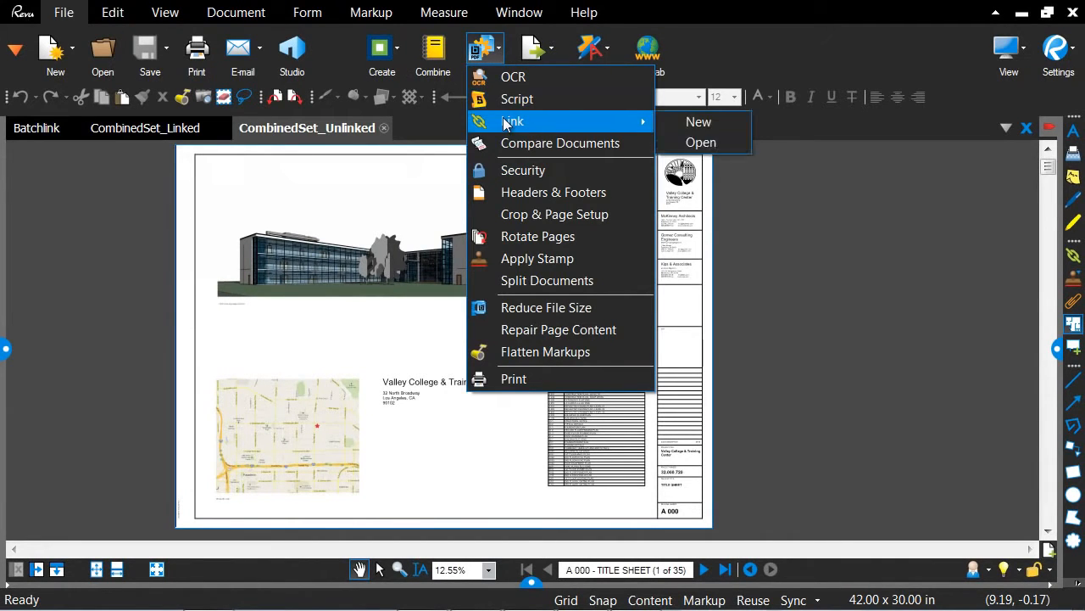
pyautogui.click(699, 123)
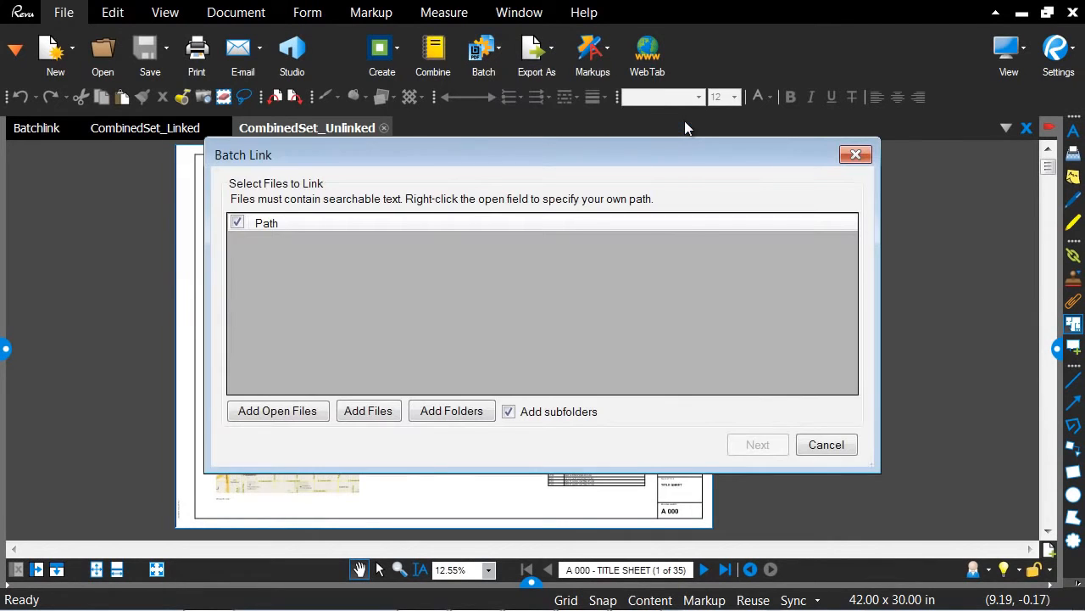
pyautogui.moveTo(614, 227)
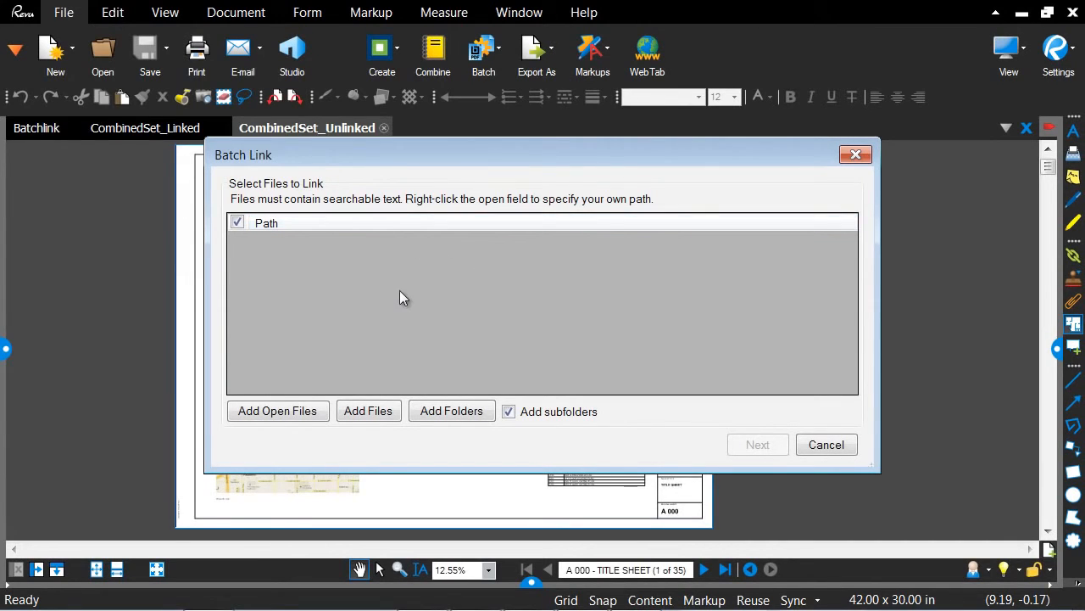
pyautogui.moveTo(410, 305)
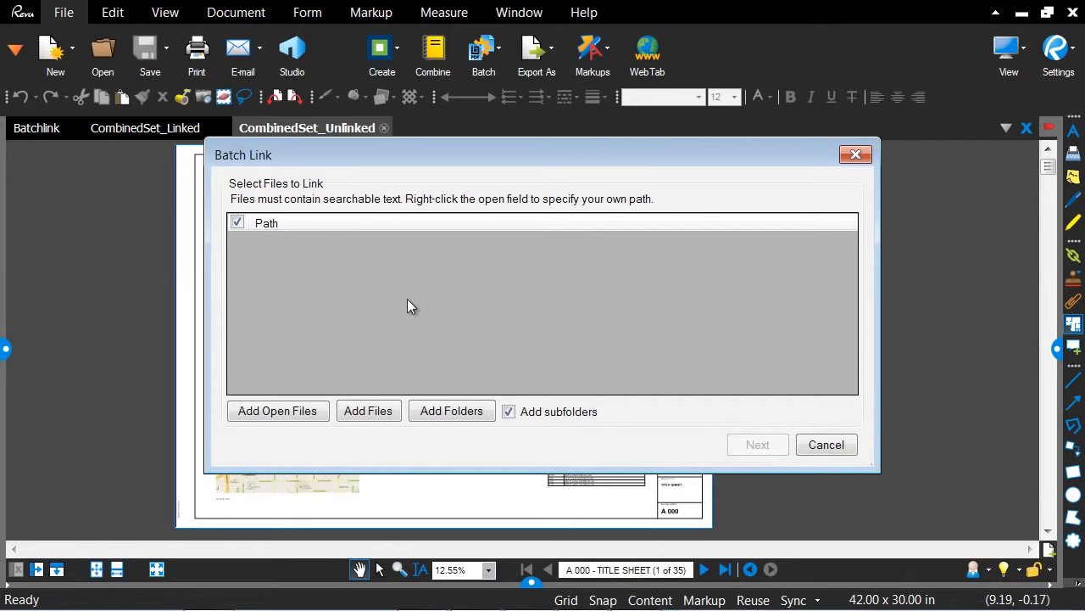
# Add the Unlinked Sheets folder as the files to link and continue to search terms
pyautogui.click(451, 410)
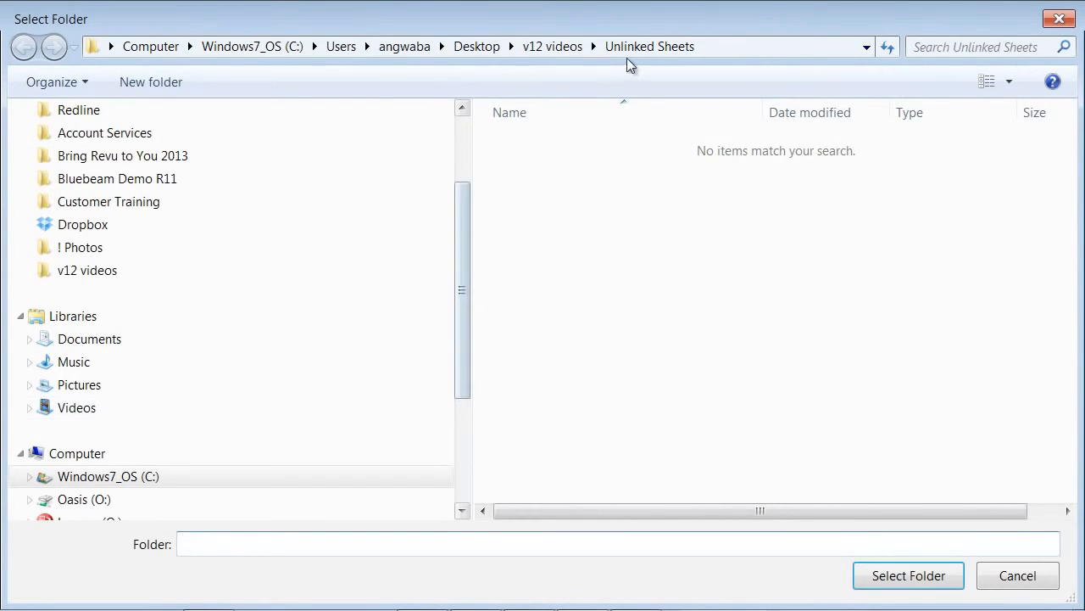
pyautogui.moveTo(909, 575)
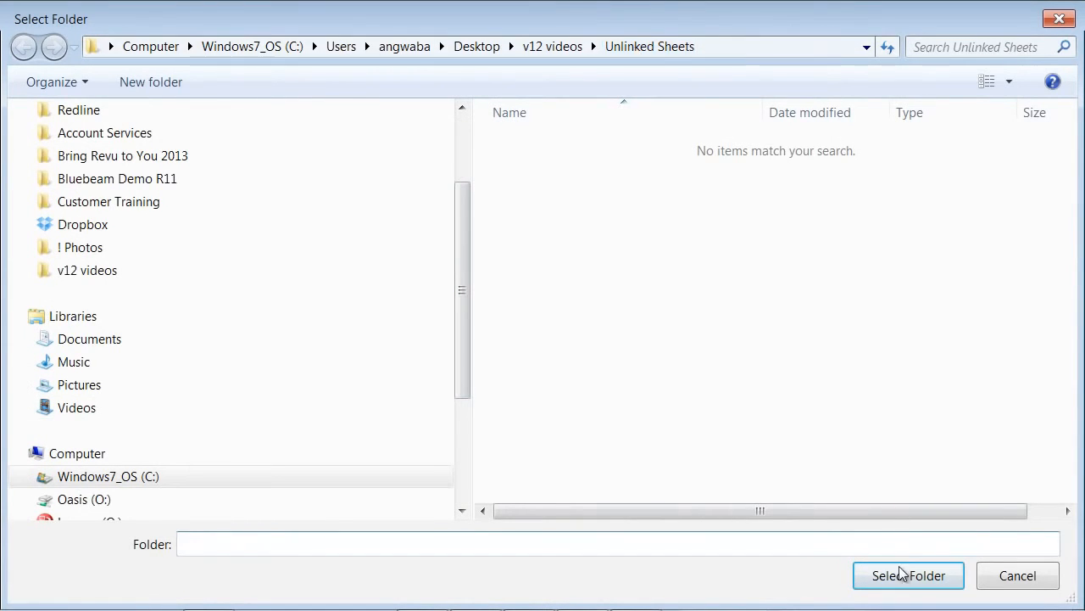
pyautogui.click(909, 575)
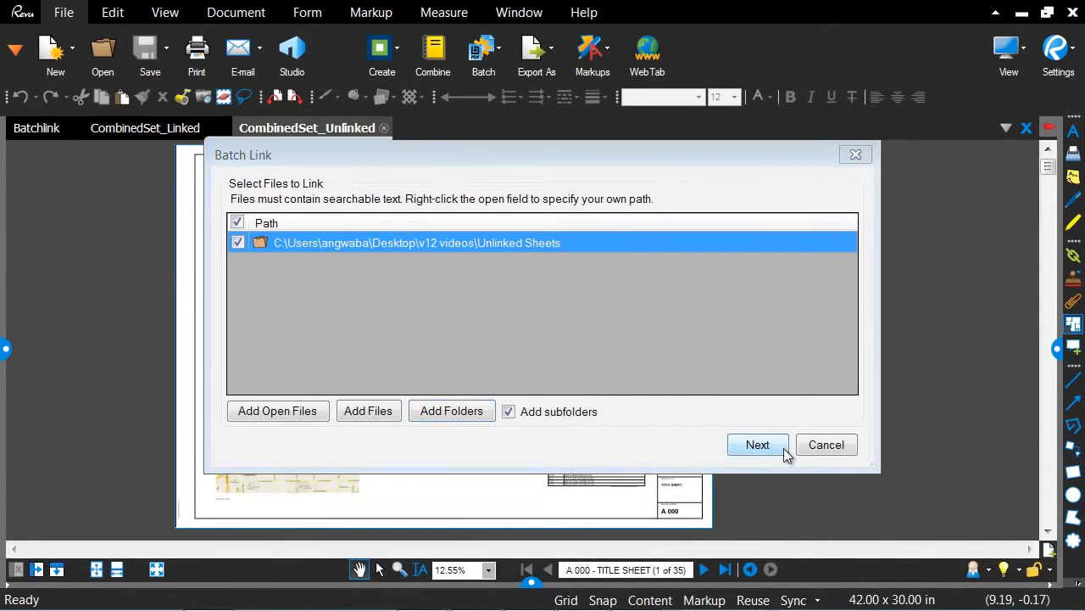
pyautogui.click(756, 445)
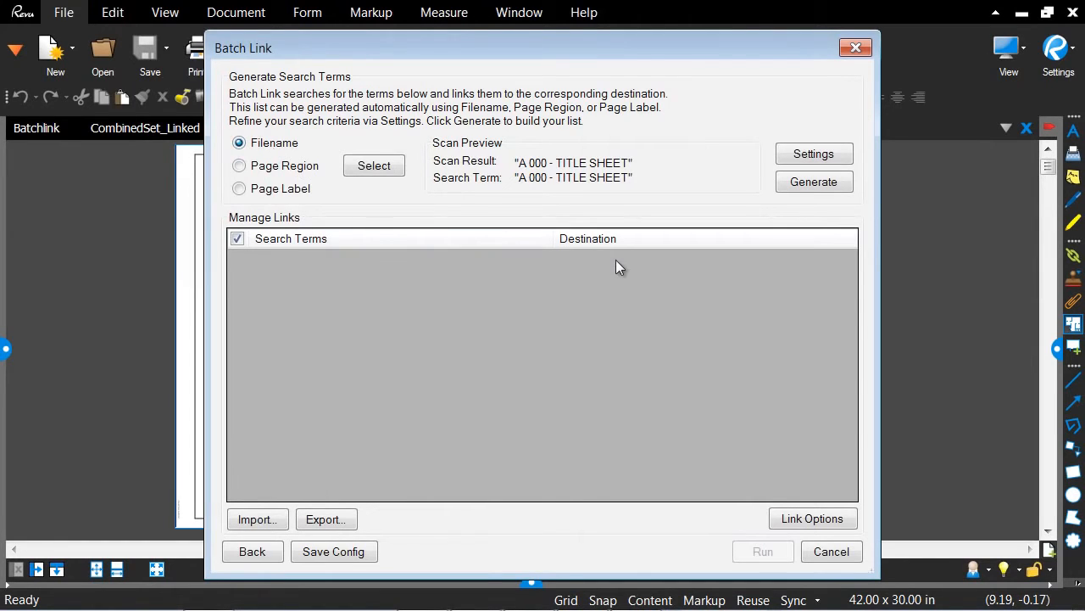
pyautogui.moveTo(814, 152)
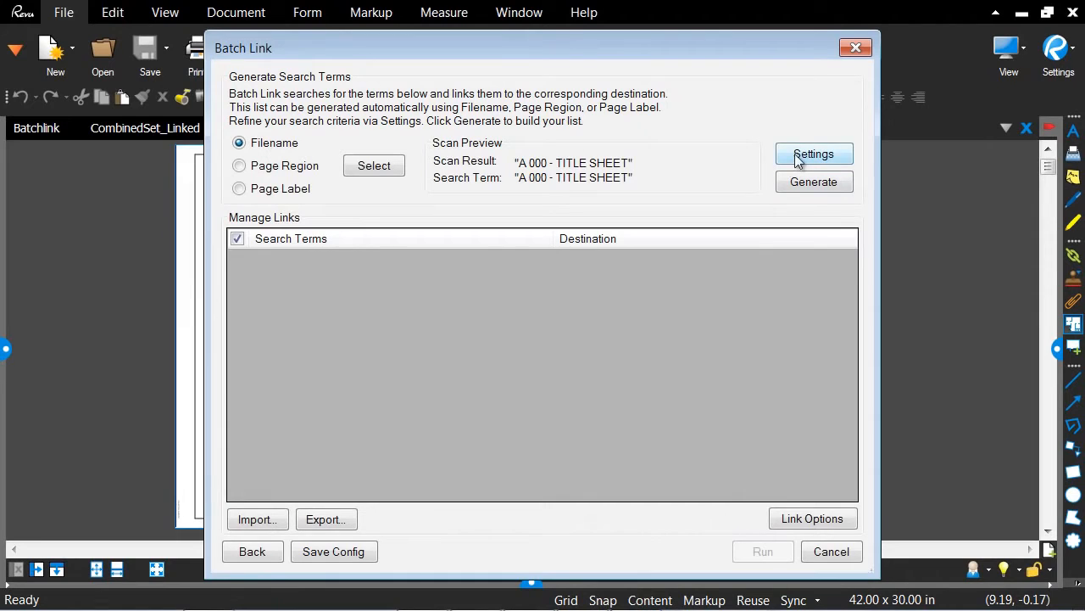
# Set search terms to First from start with a Dash filter character, then generate terms like A 000 matched to sheet PDFs
pyautogui.click(814, 152)
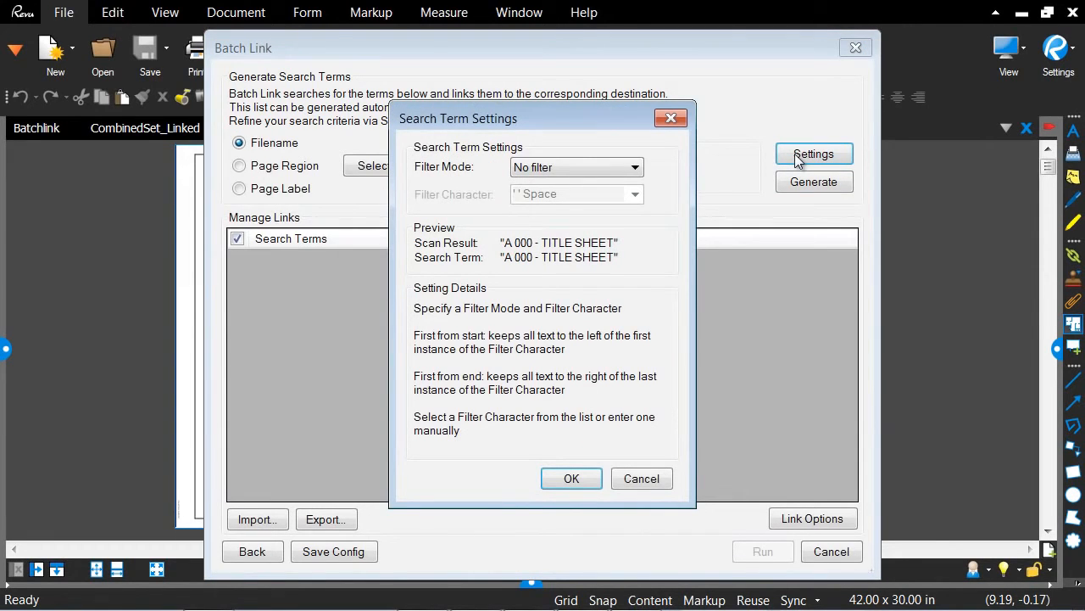
pyautogui.moveTo(512, 252)
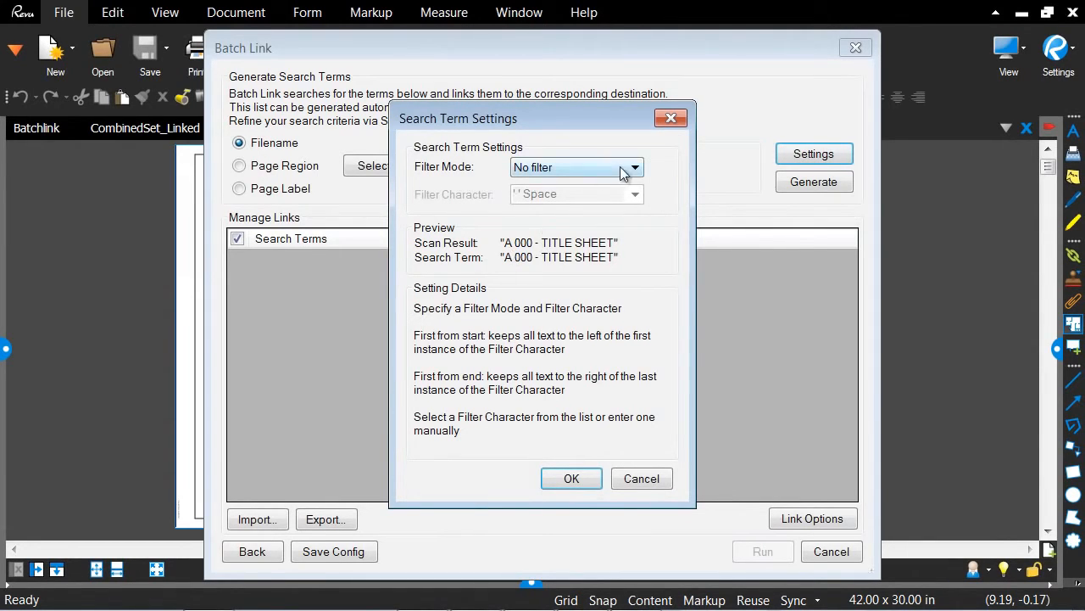
pyautogui.click(634, 168)
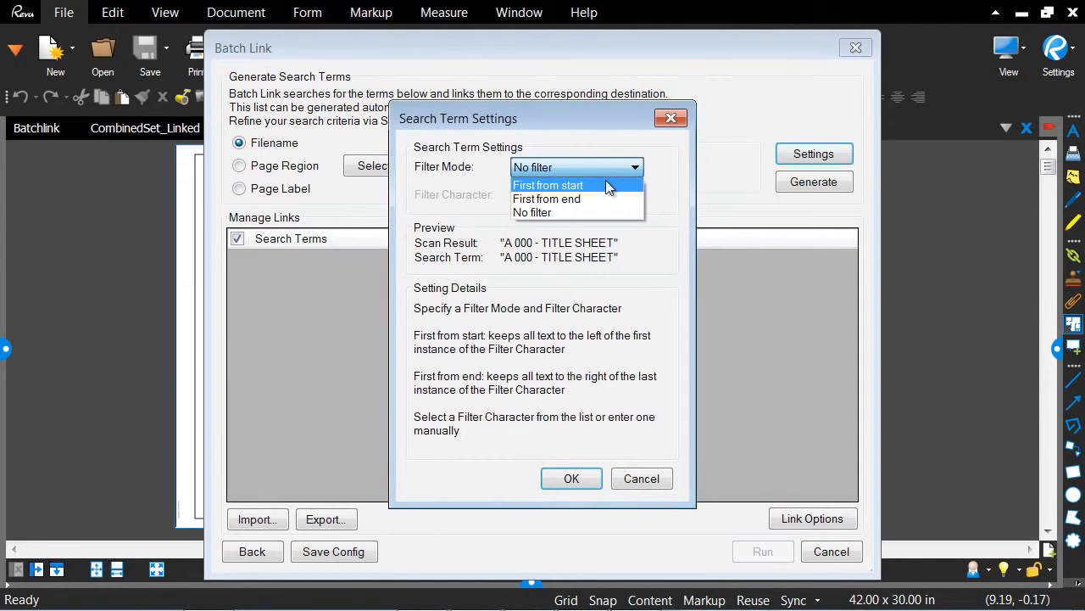
pyautogui.click(548, 185)
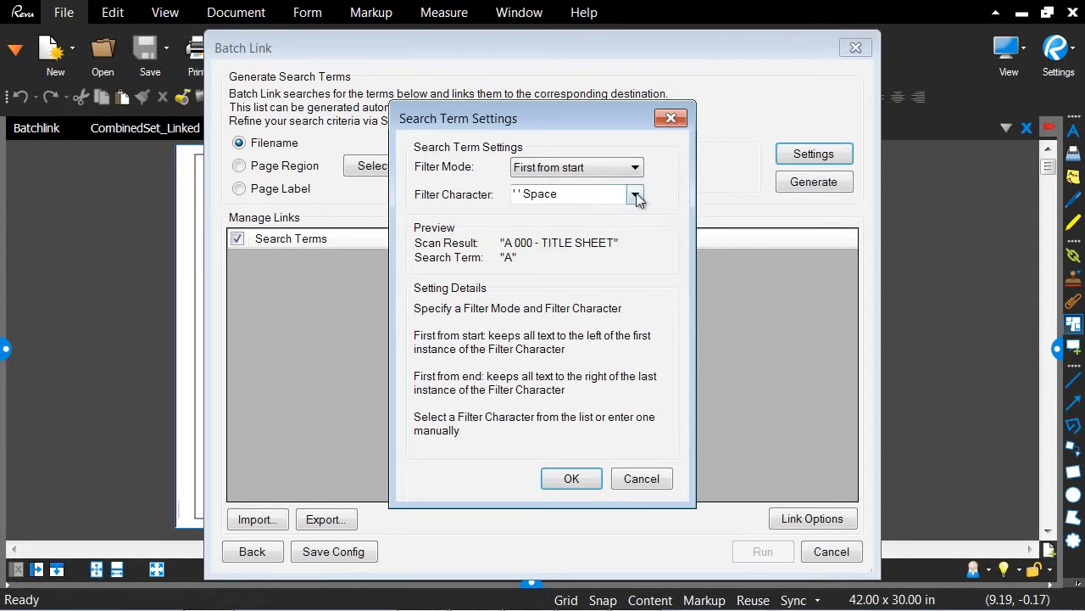
pyautogui.click(634, 193)
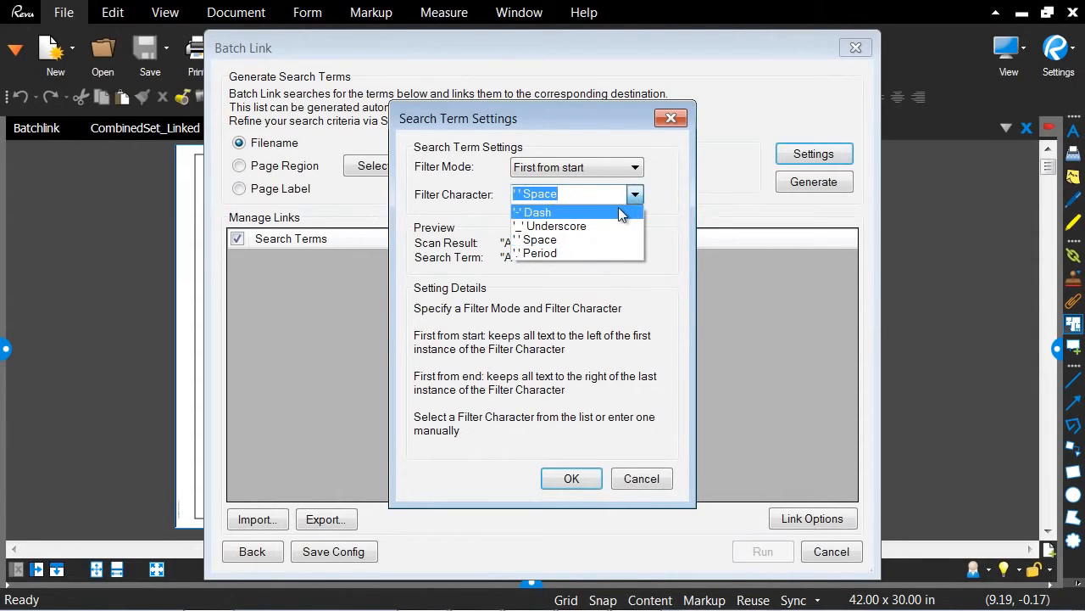
pyautogui.click(538, 212)
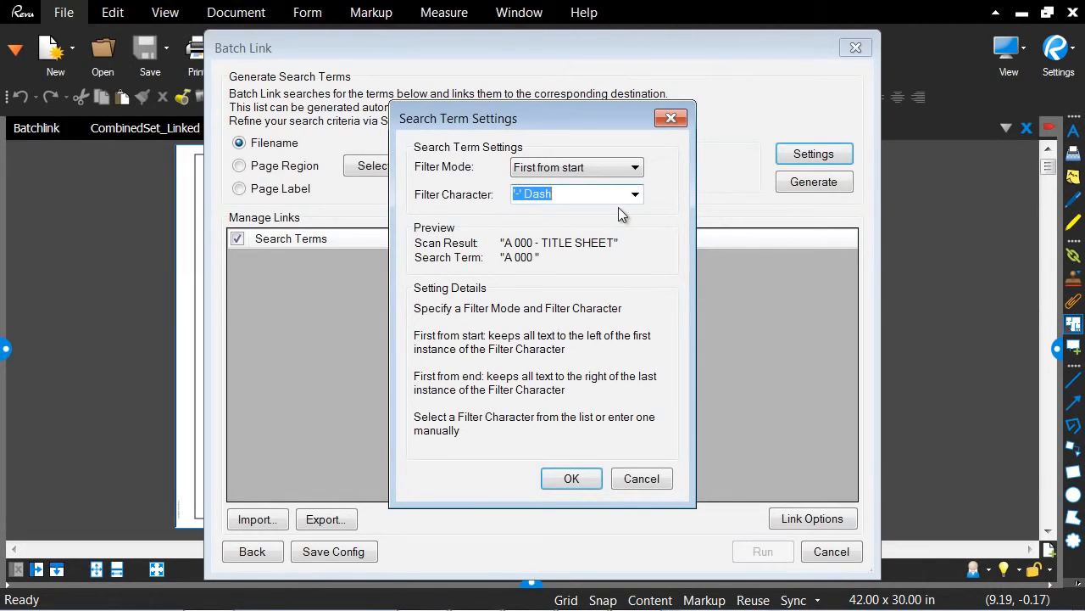
pyautogui.moveTo(580, 231)
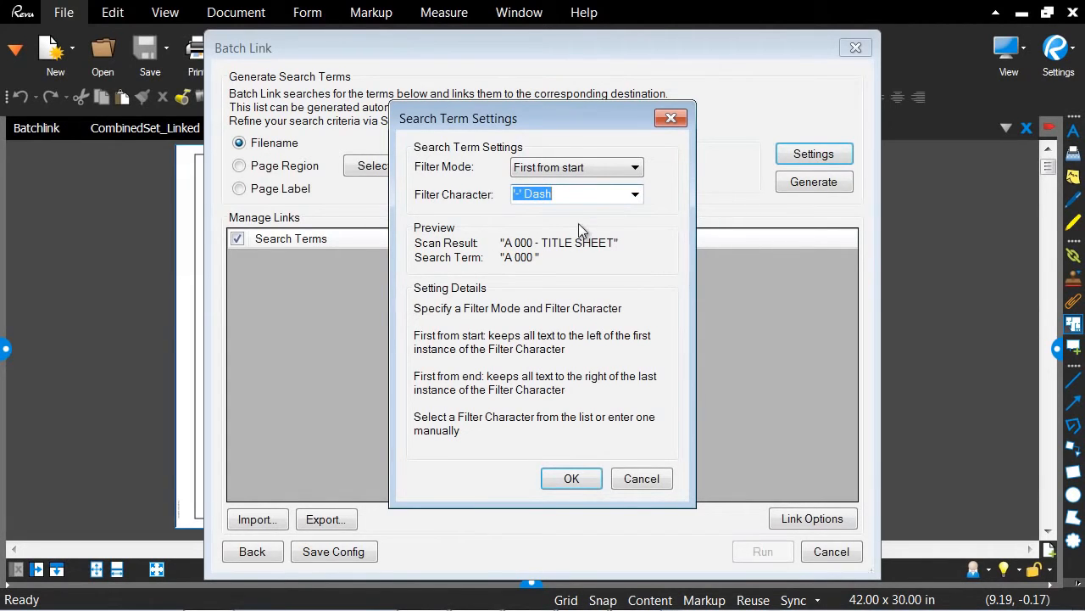
pyautogui.moveTo(573, 251)
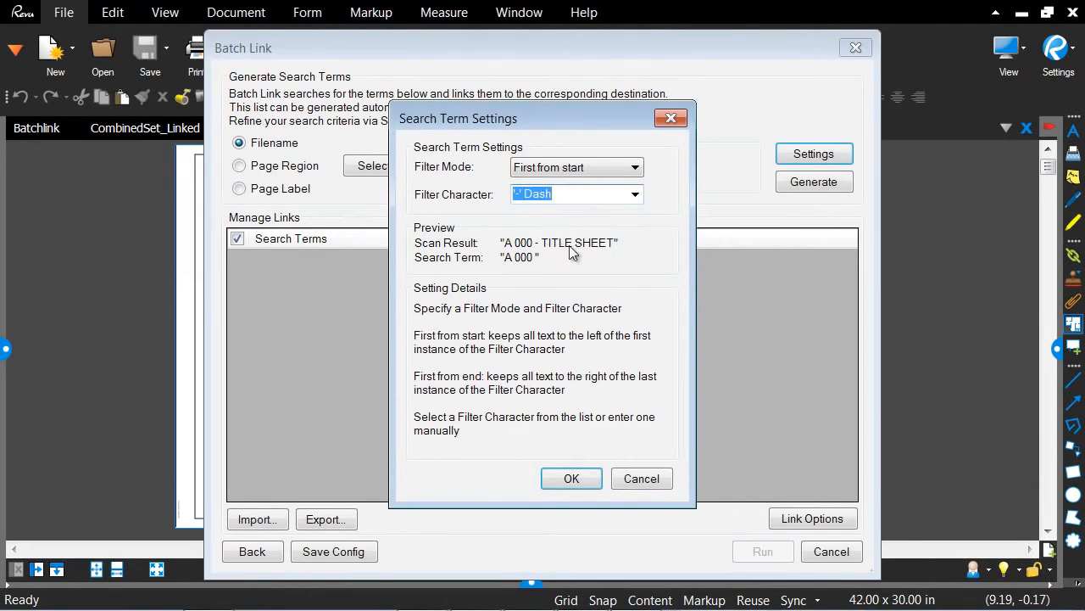
pyautogui.moveTo(541, 252)
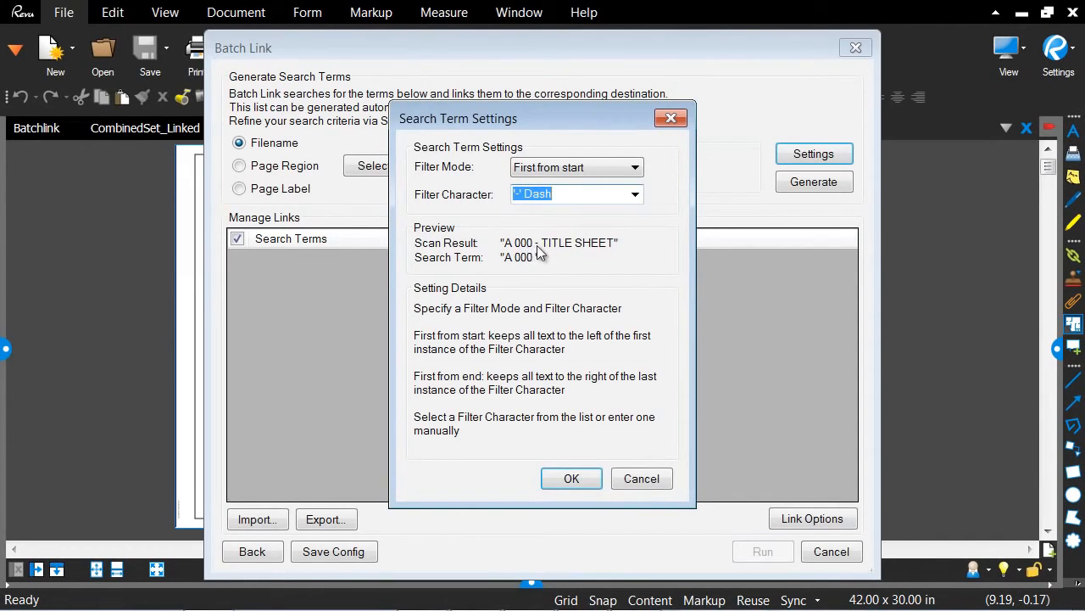
pyautogui.moveTo(522, 258)
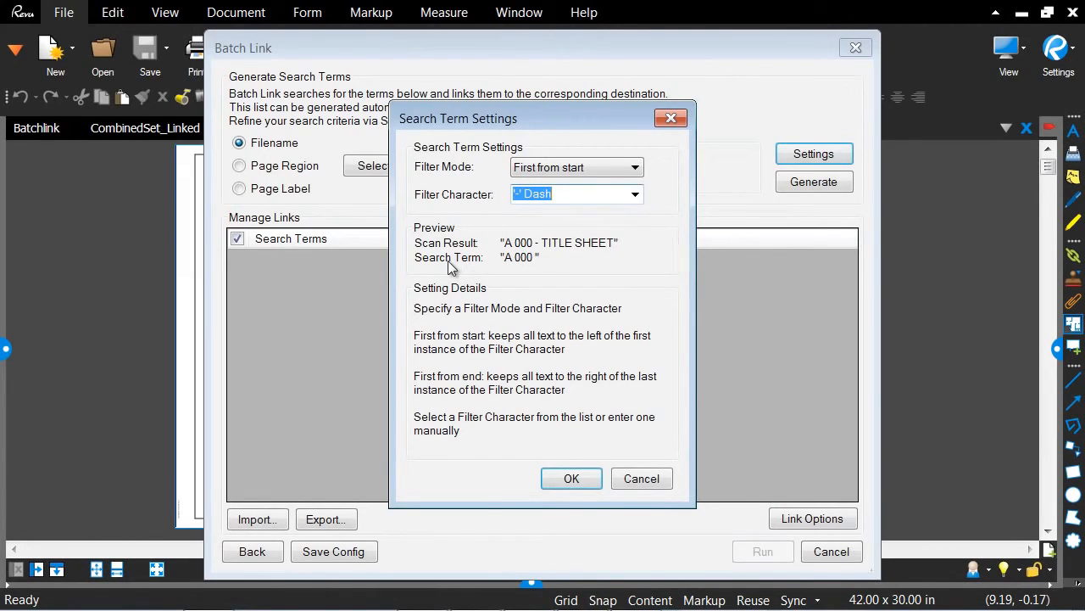
pyautogui.moveTo(512, 270)
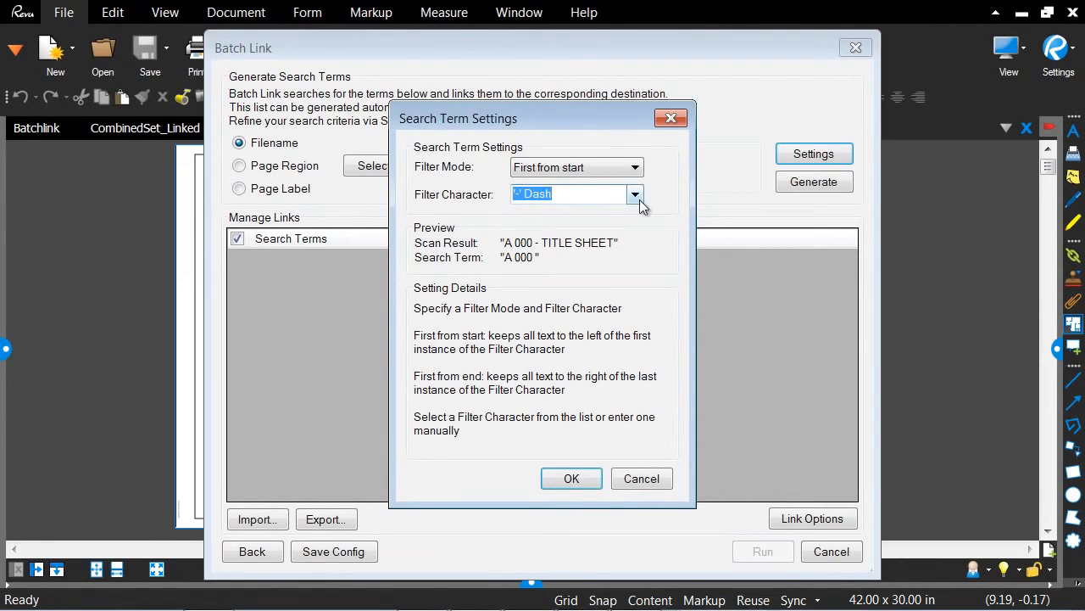
pyautogui.click(634, 193)
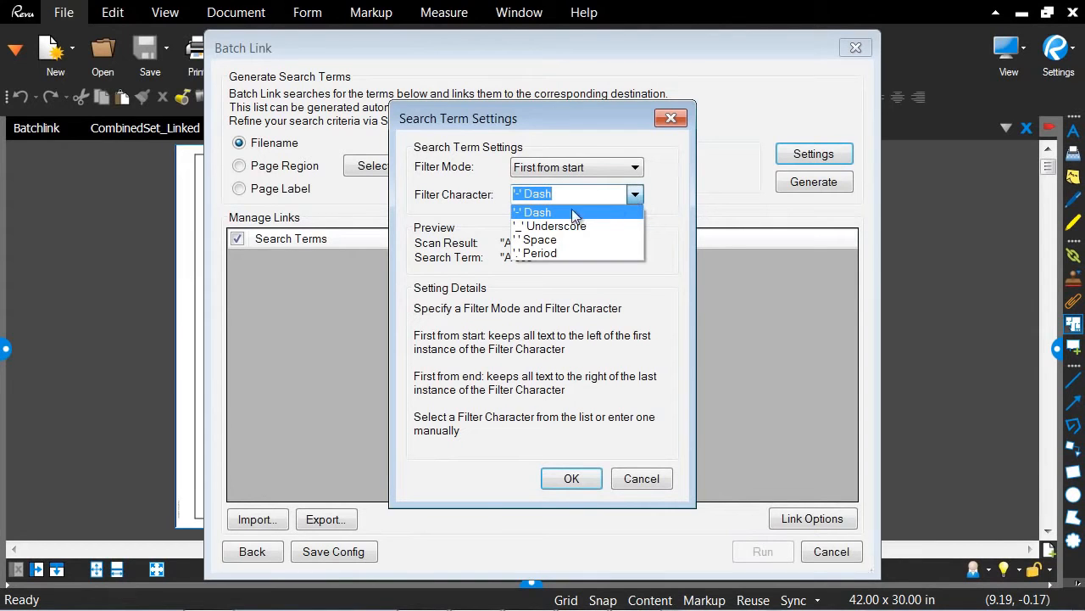
pyautogui.click(536, 210)
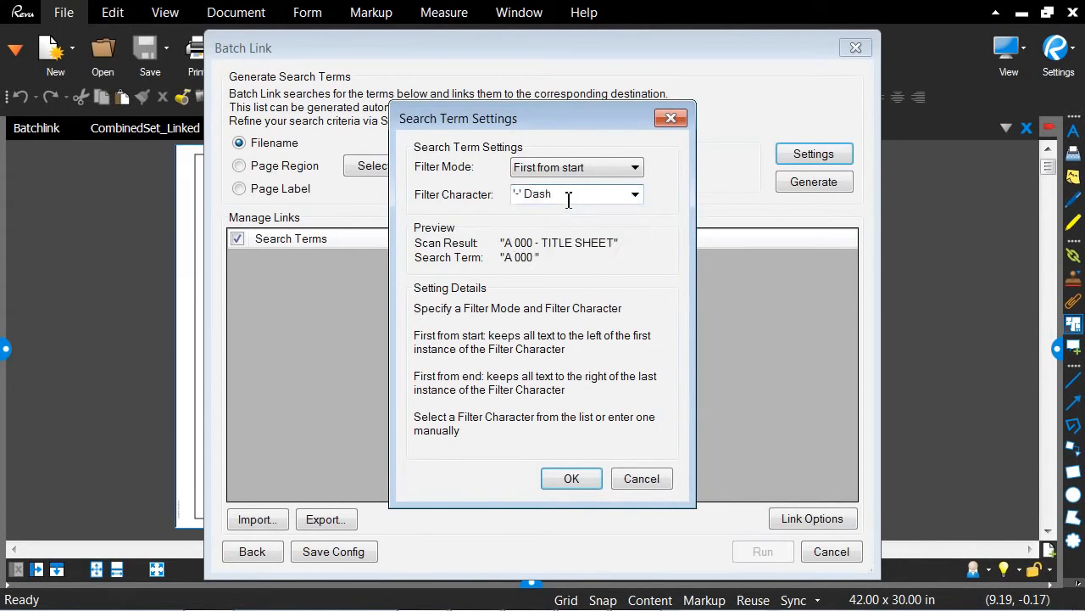
pyautogui.write('s')
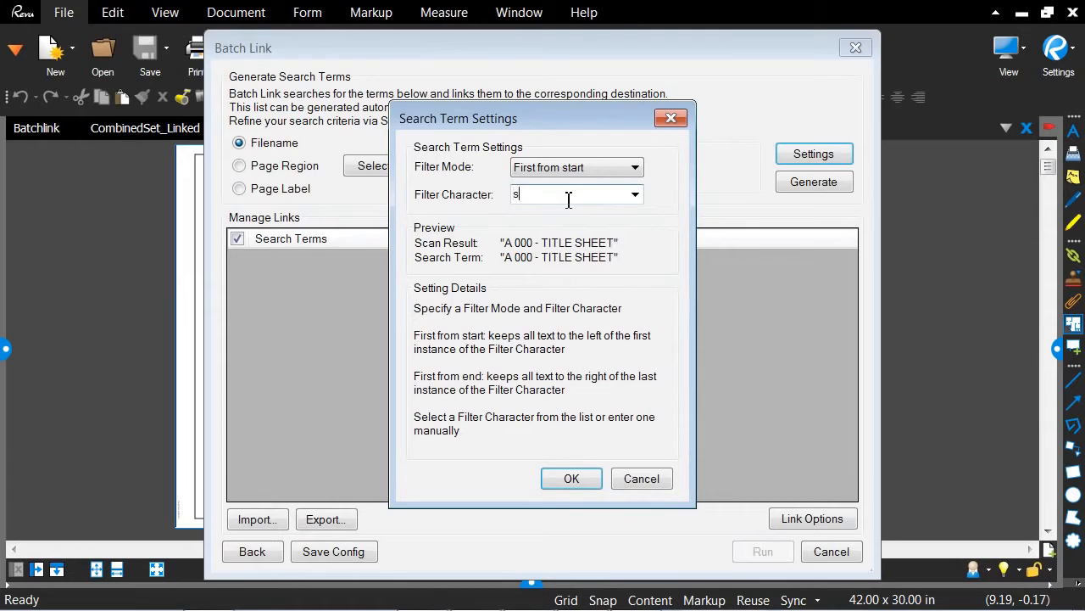
pyautogui.click(634, 194)
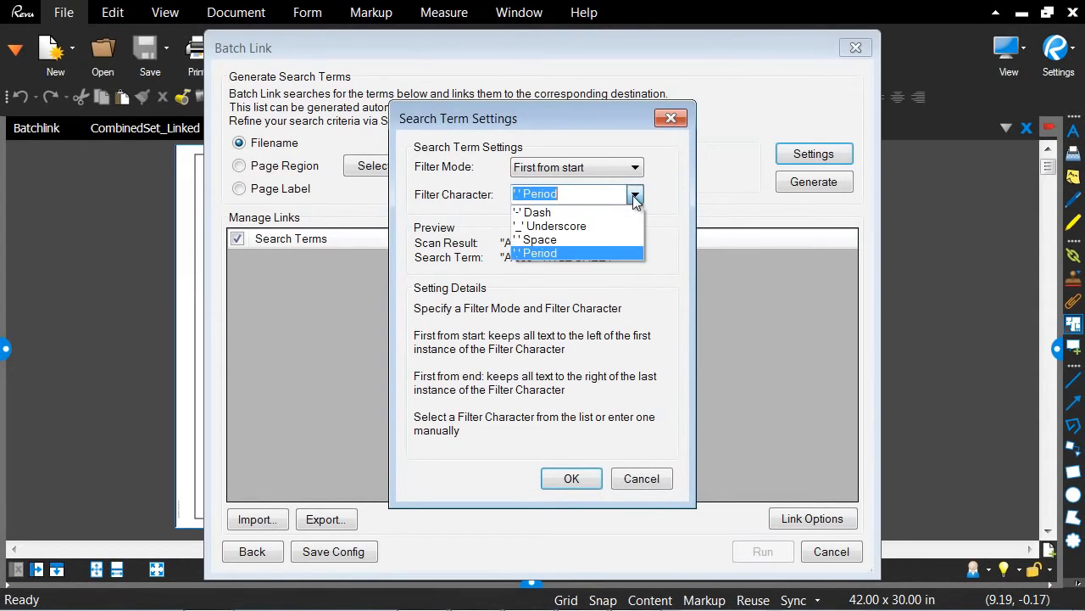
pyautogui.click(536, 212)
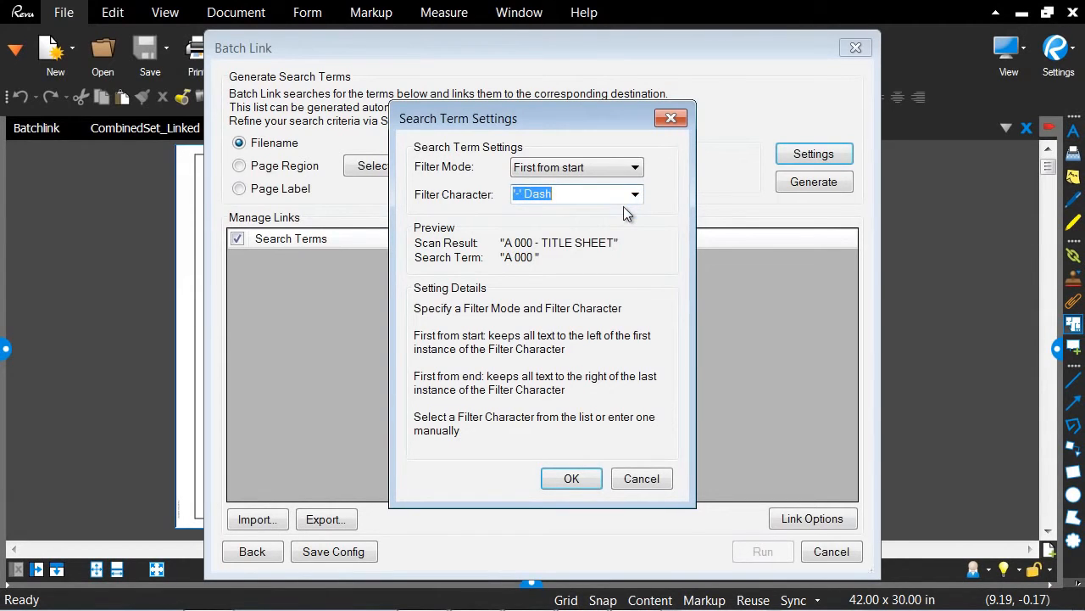
pyautogui.moveTo(608, 317)
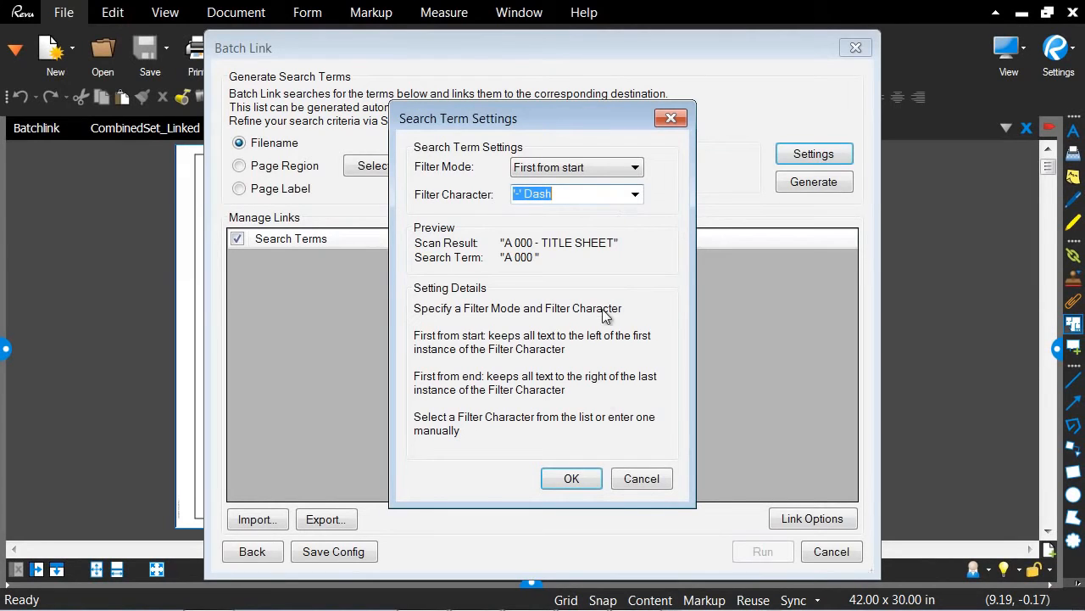
pyautogui.click(571, 478)
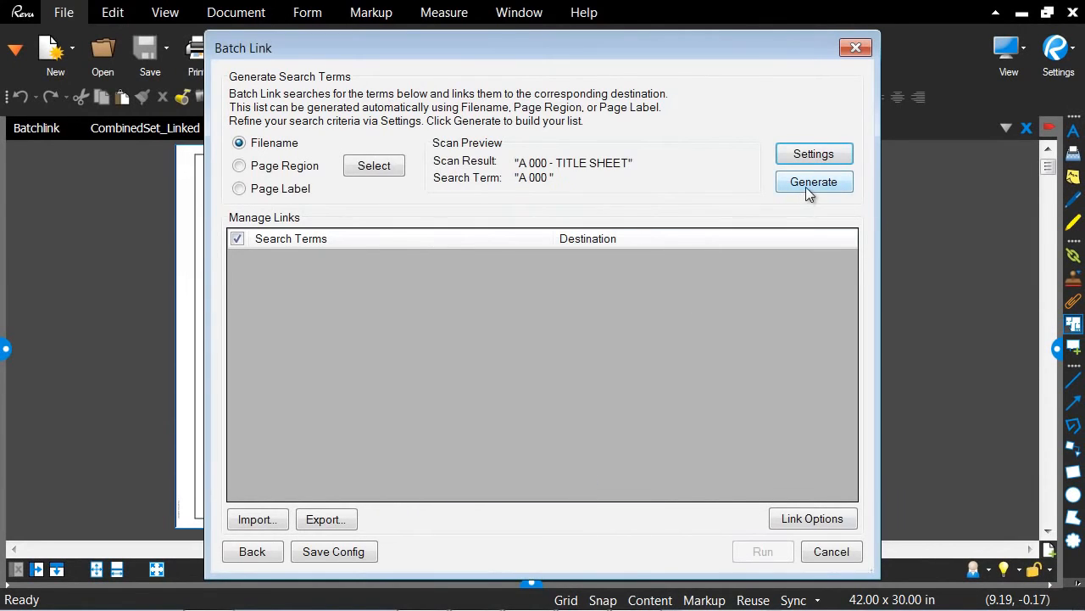
pyautogui.click(814, 181)
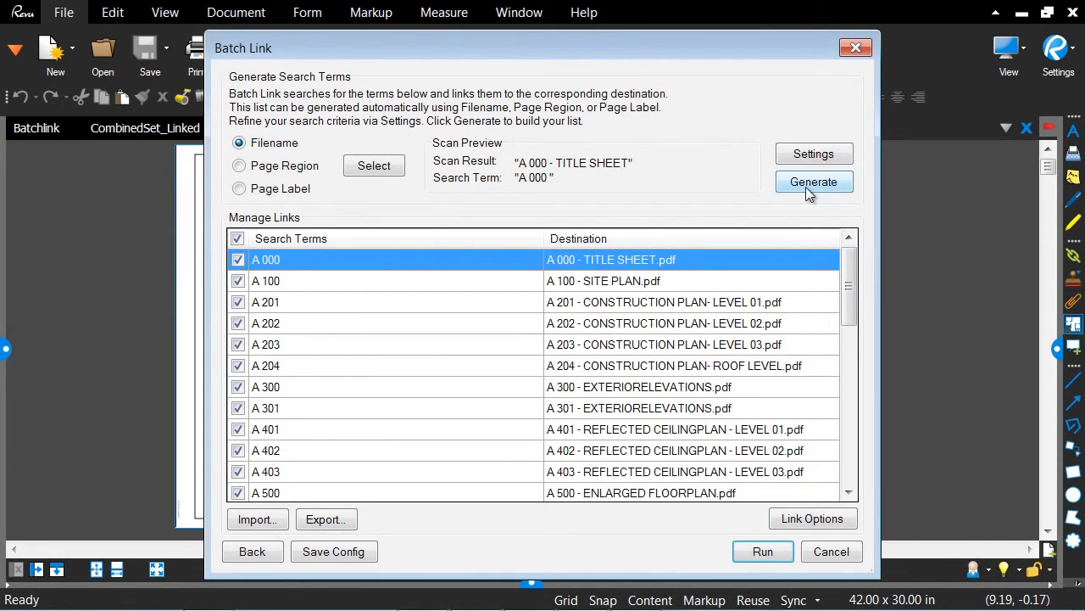
pyautogui.moveTo(332, 392)
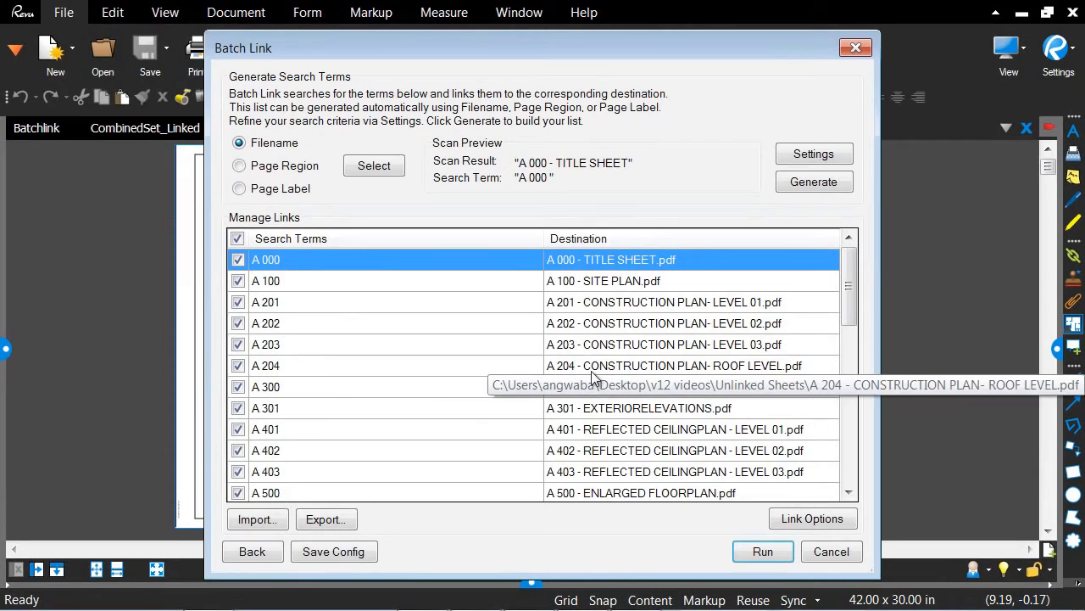
pyautogui.moveTo(592, 387)
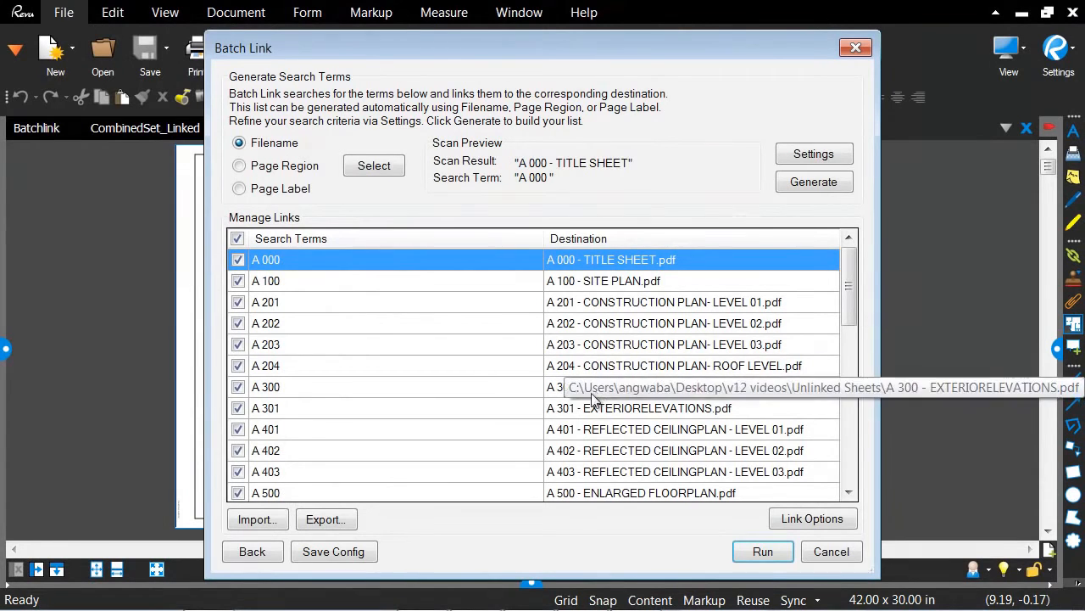
pyautogui.moveTo(387, 366)
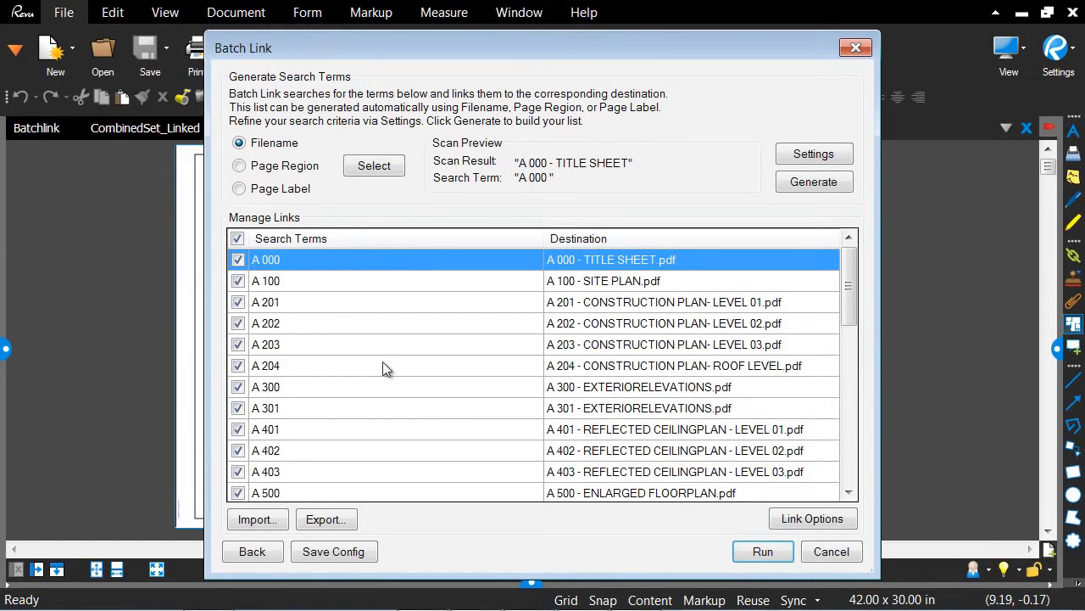
pyautogui.moveTo(732, 508)
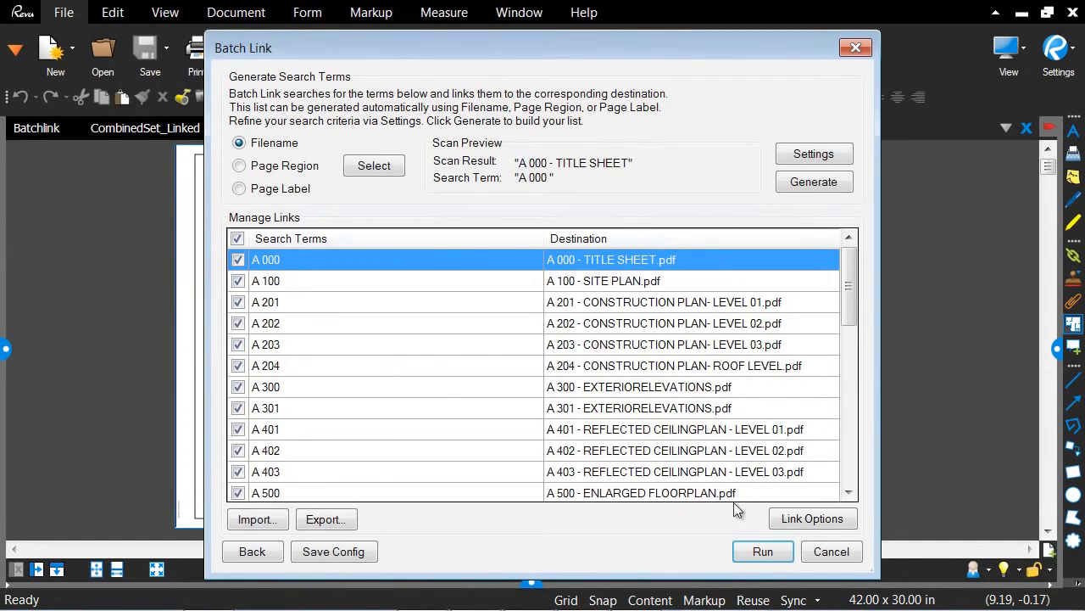
pyautogui.moveTo(812, 519)
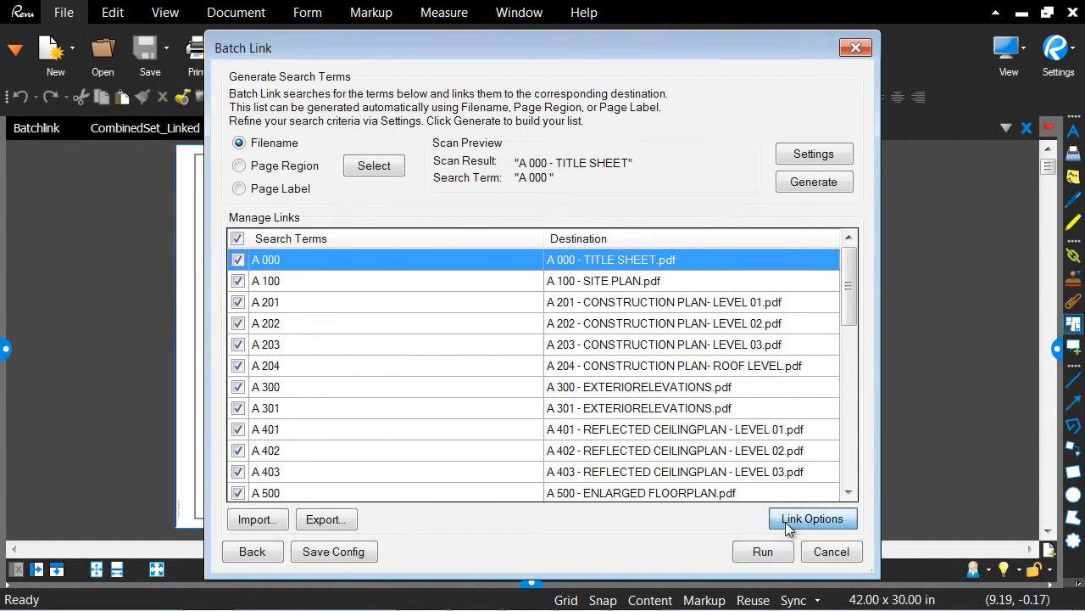
# In Link Options, enable yellow Highlight Links and set Overlap behavior to Overwrite existing
pyautogui.click(812, 519)
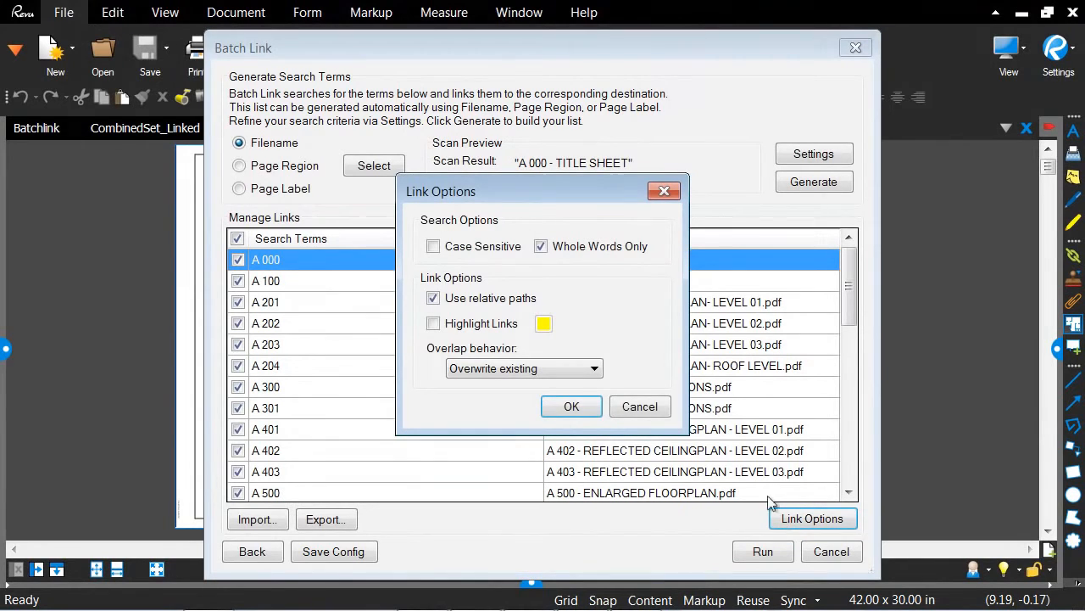
pyautogui.moveTo(640, 332)
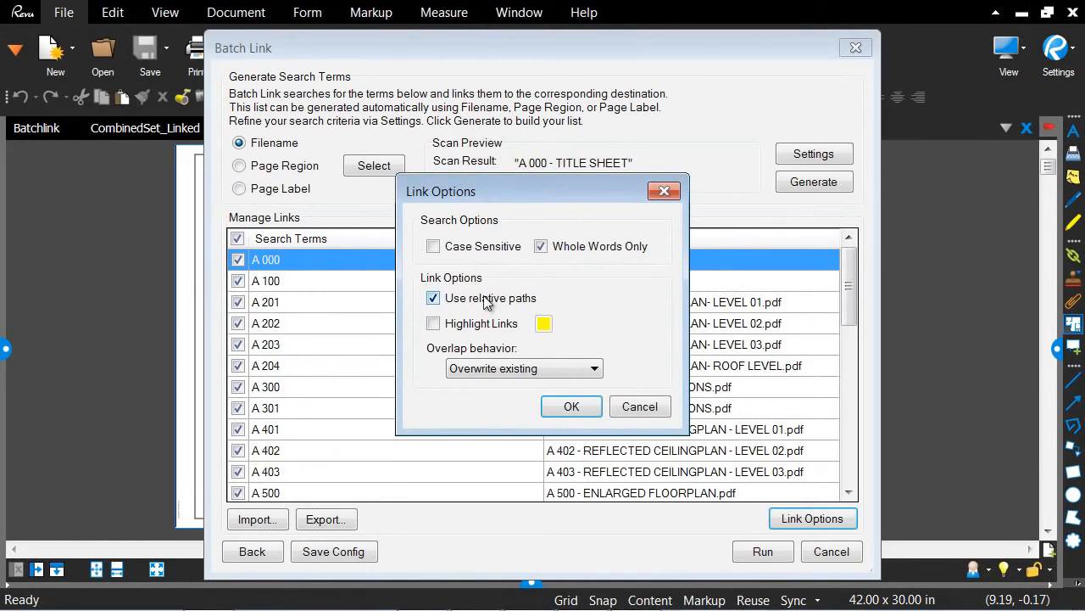
pyautogui.moveTo(479, 308)
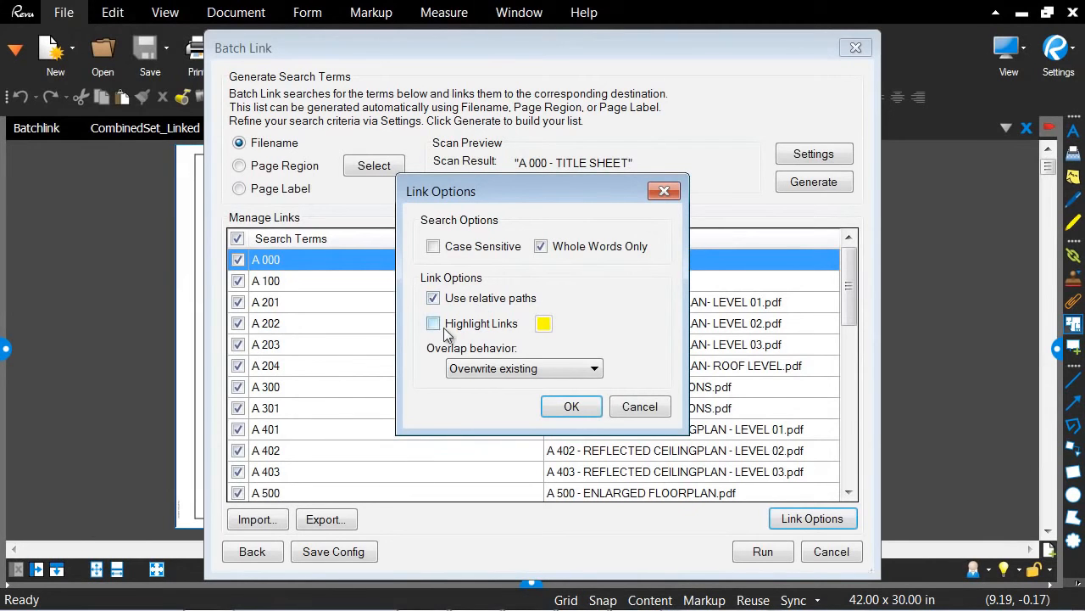
pyautogui.click(434, 322)
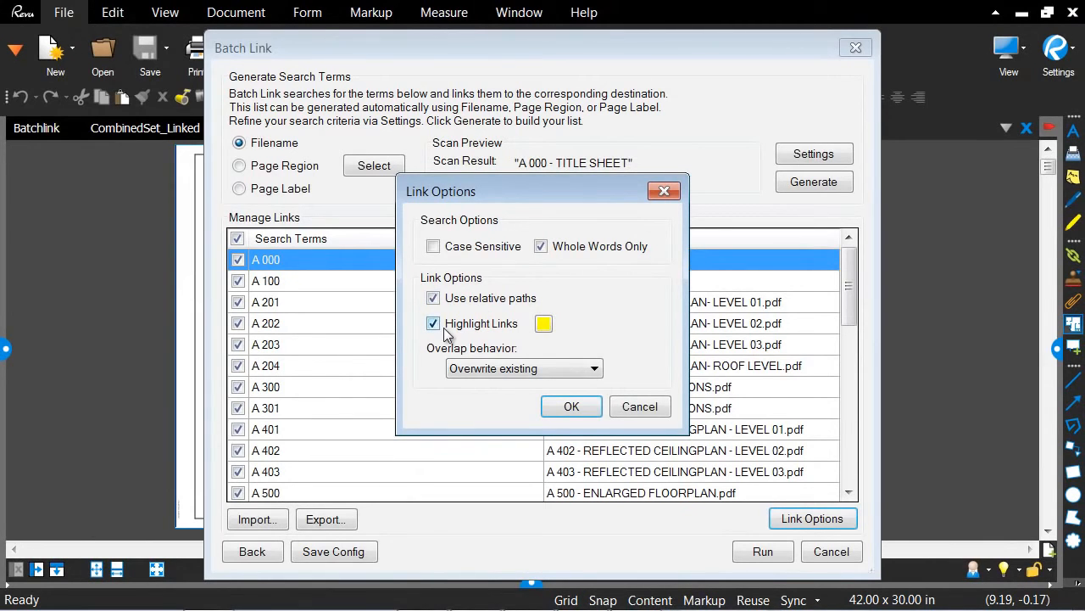
pyautogui.moveTo(512, 332)
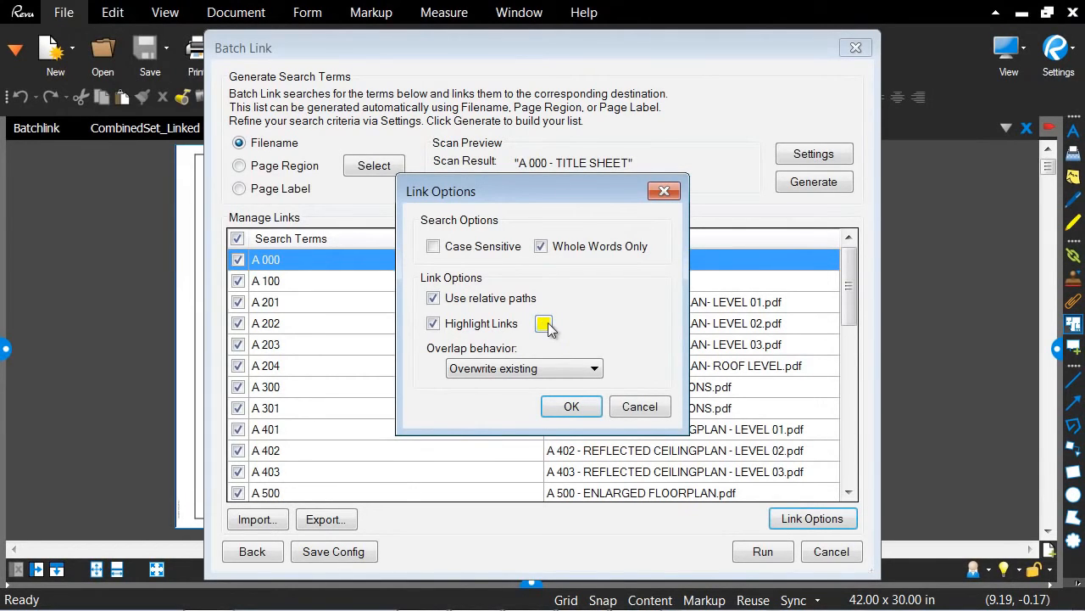
pyautogui.moveTo(550, 331)
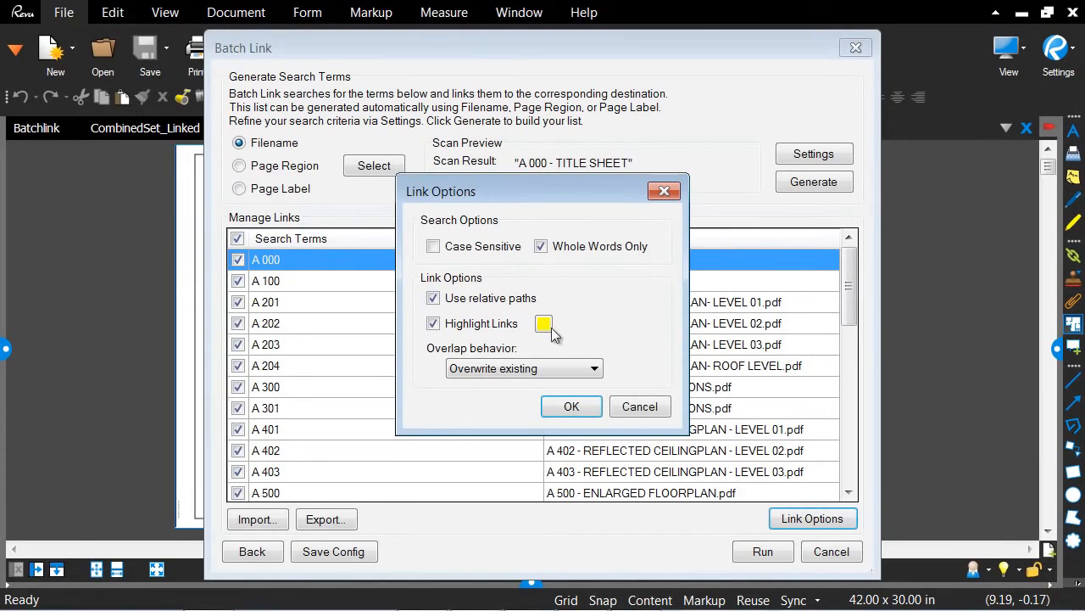
pyautogui.moveTo(445, 351)
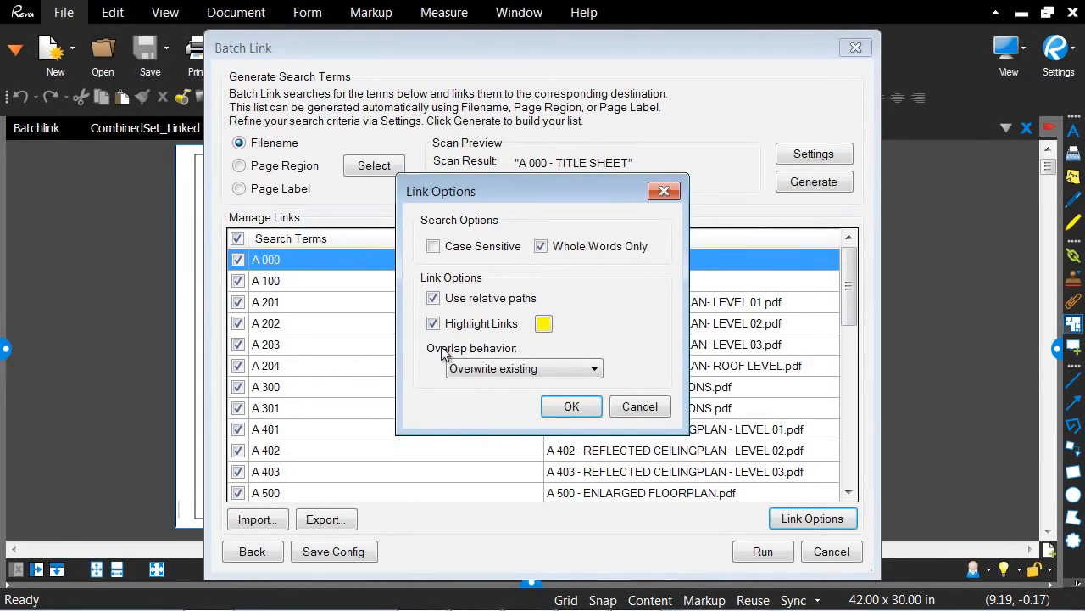
pyautogui.moveTo(444, 414)
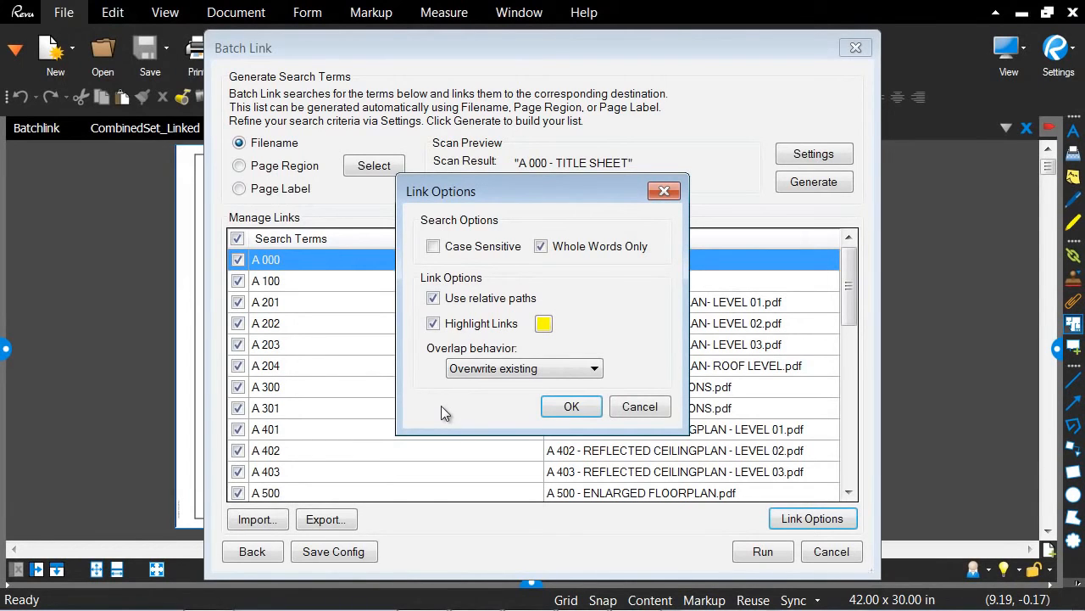
pyautogui.moveTo(506, 404)
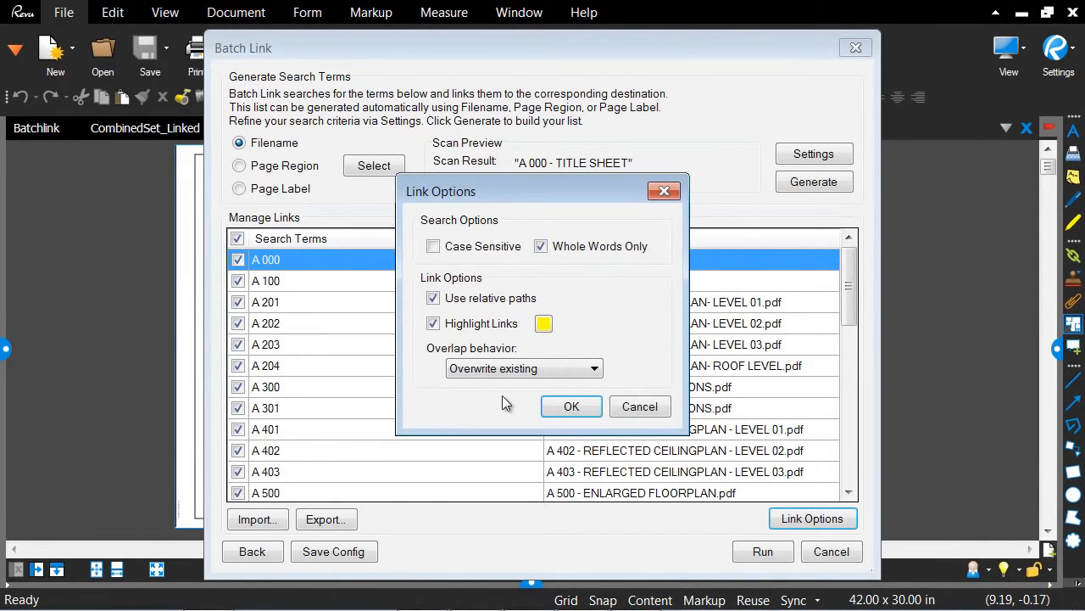
pyautogui.click(593, 368)
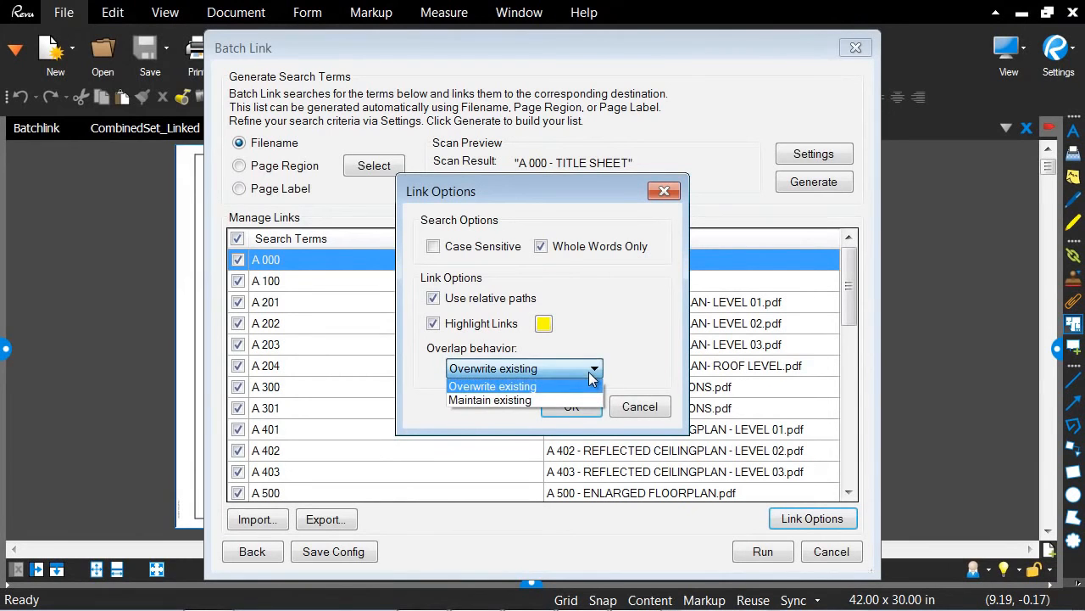
pyautogui.click(522, 368)
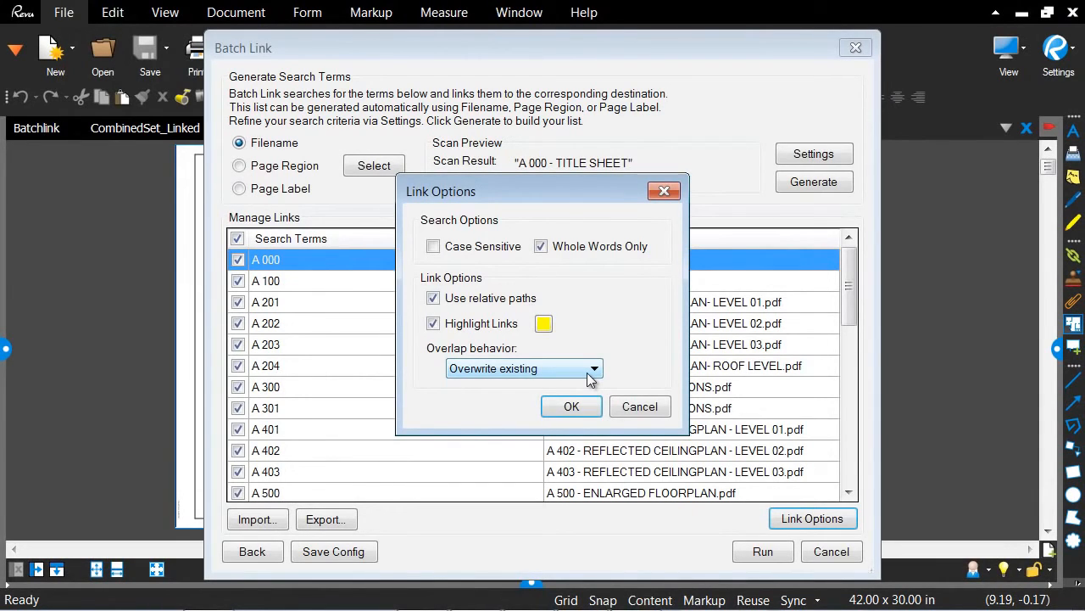
pyautogui.moveTo(580, 399)
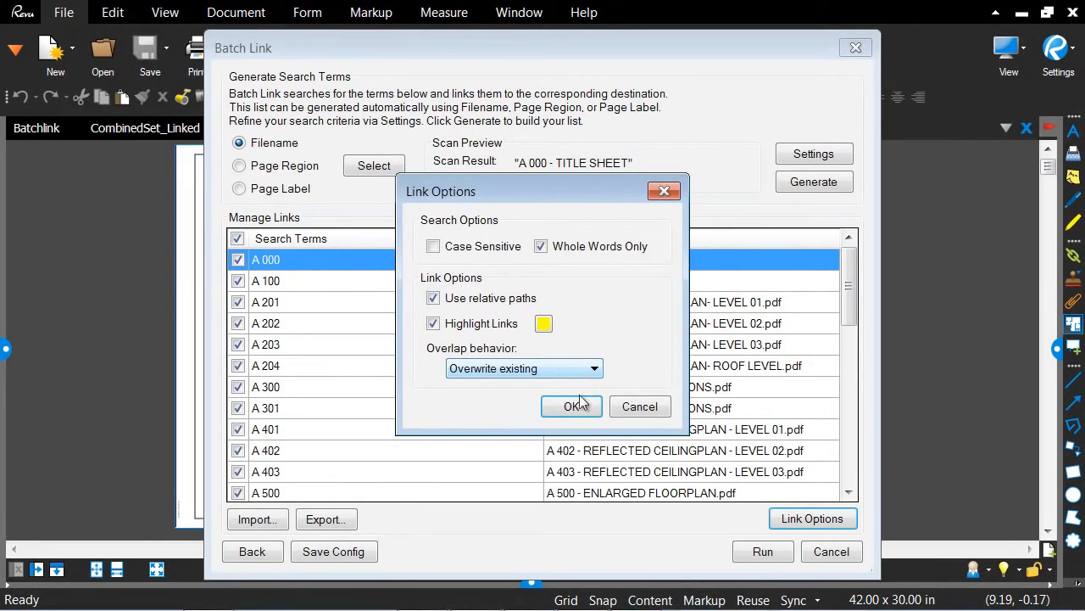
pyautogui.moveTo(574, 407)
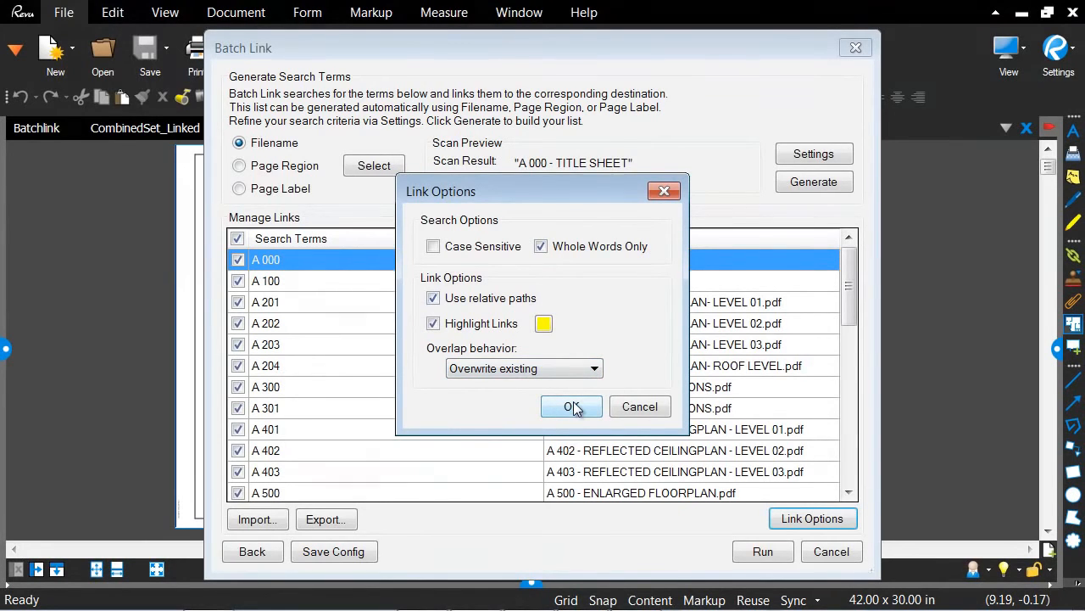
# Confirm the link options and run the batch link, creating 126 hyperlinks
pyautogui.click(572, 407)
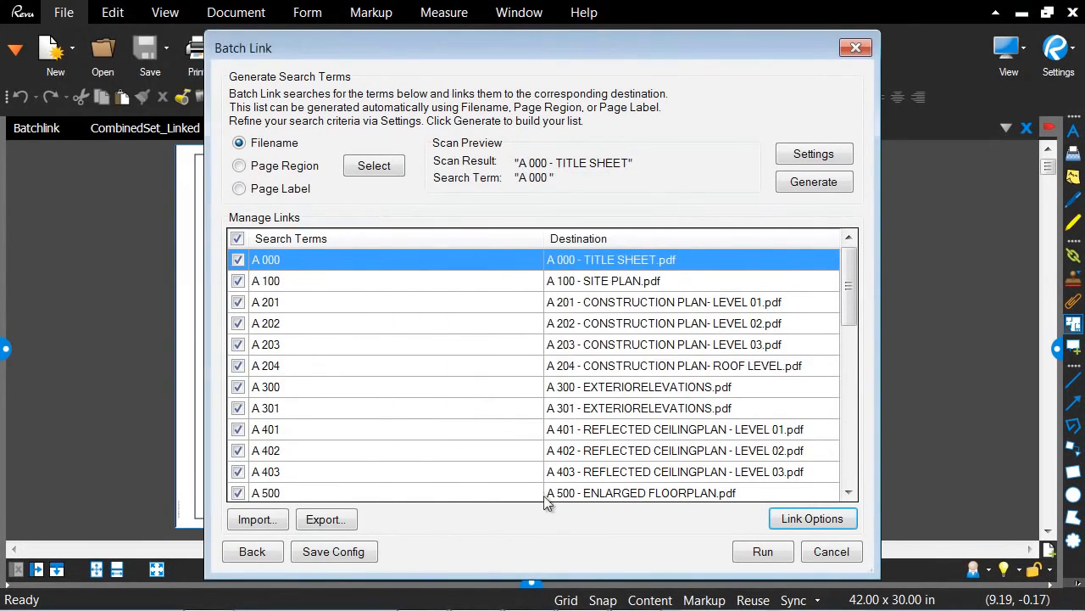
pyautogui.moveTo(488, 472)
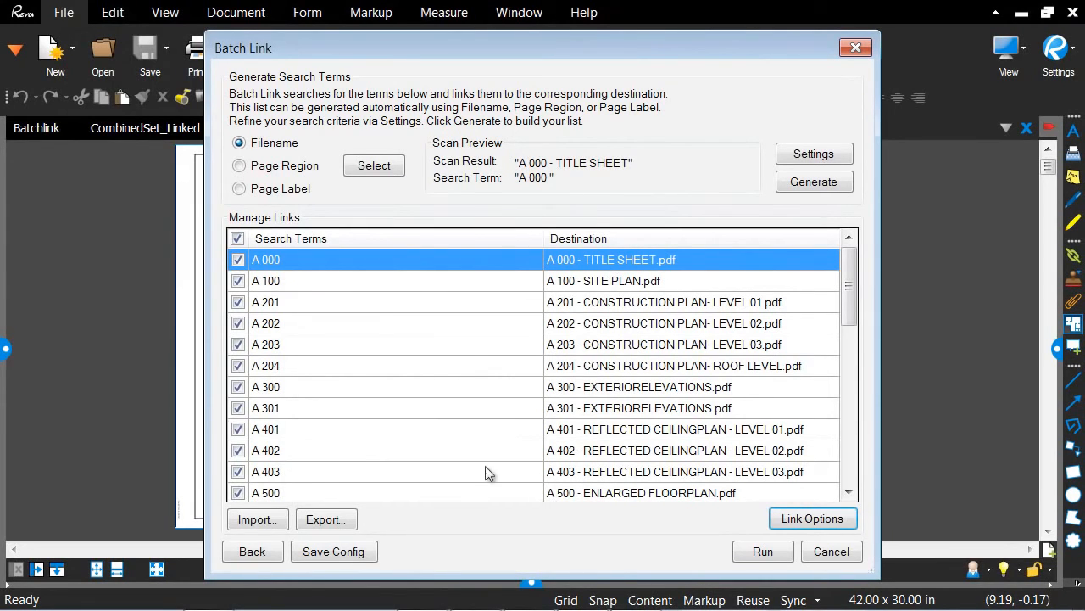
pyautogui.moveTo(678, 536)
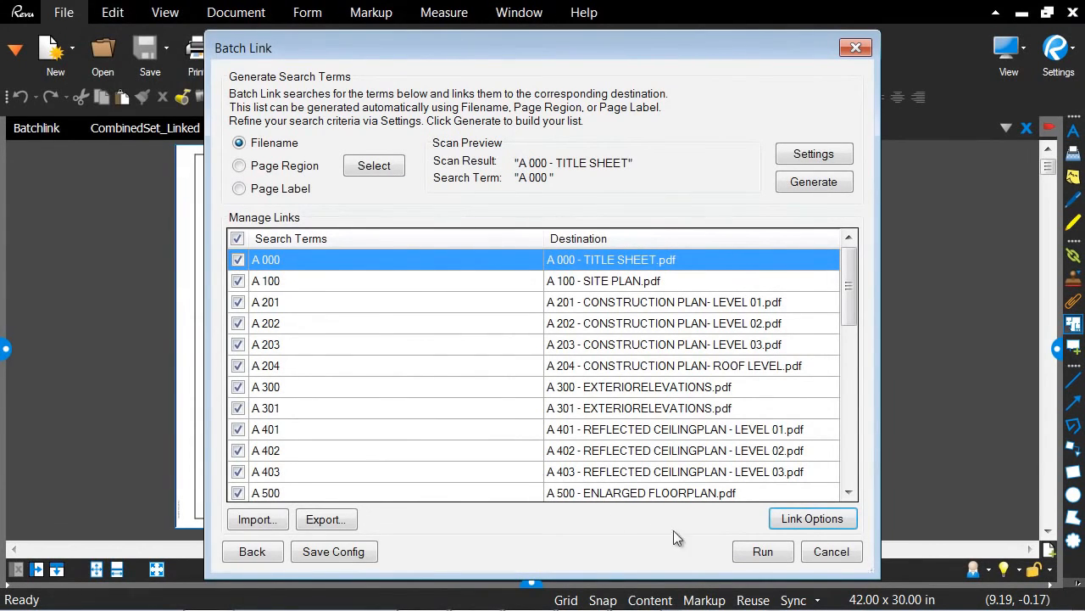
pyautogui.click(764, 551)
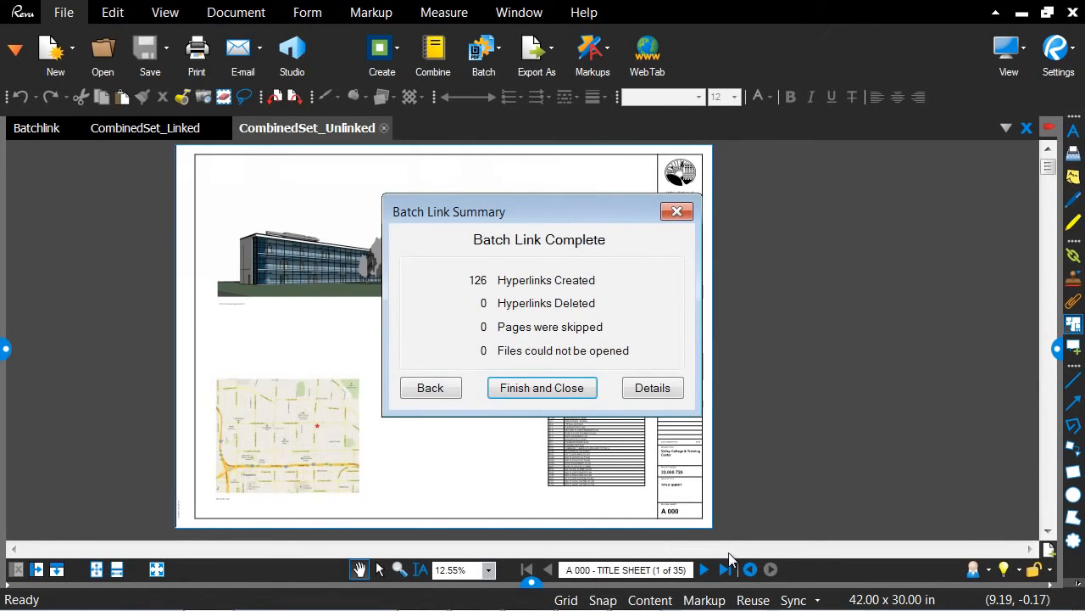
pyautogui.moveTo(475, 295)
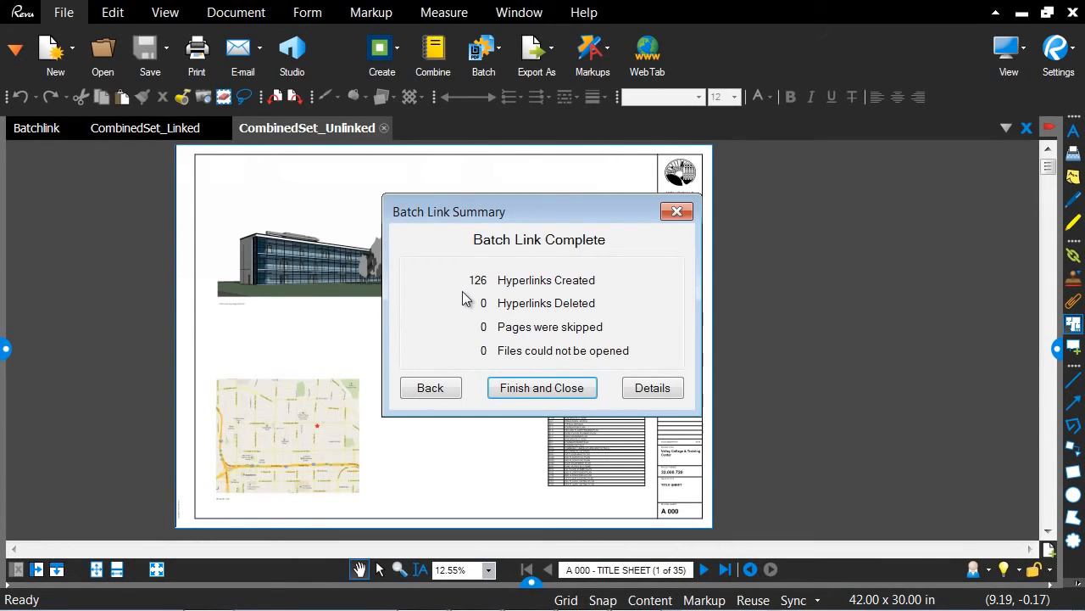
pyautogui.moveTo(556, 387)
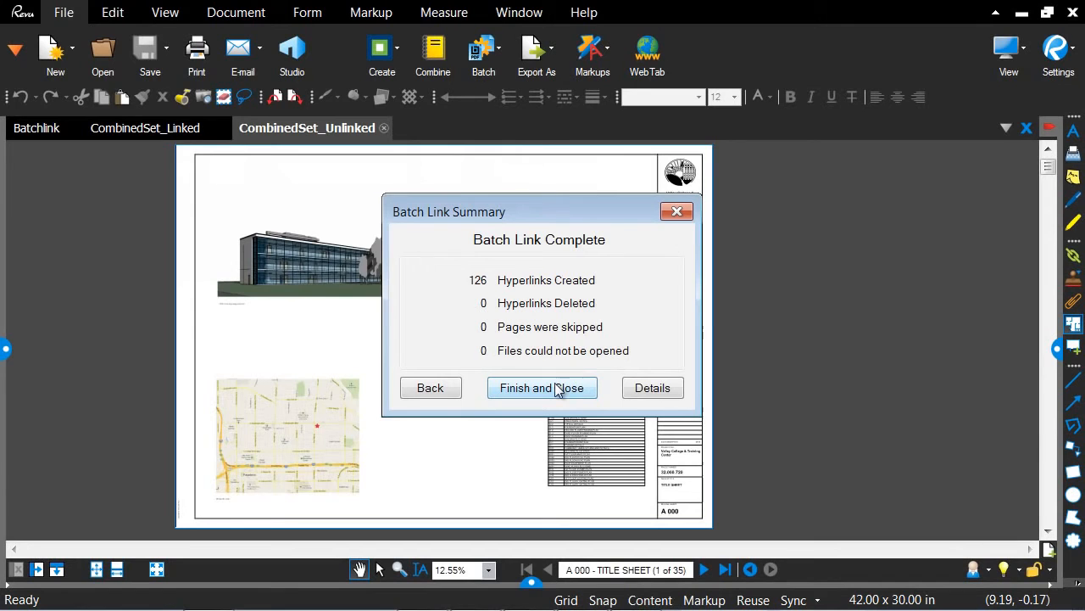
# Close the summary and follow hyperlinks to open sheets A 000, A 202 and A 301 in new tabs
pyautogui.click(543, 387)
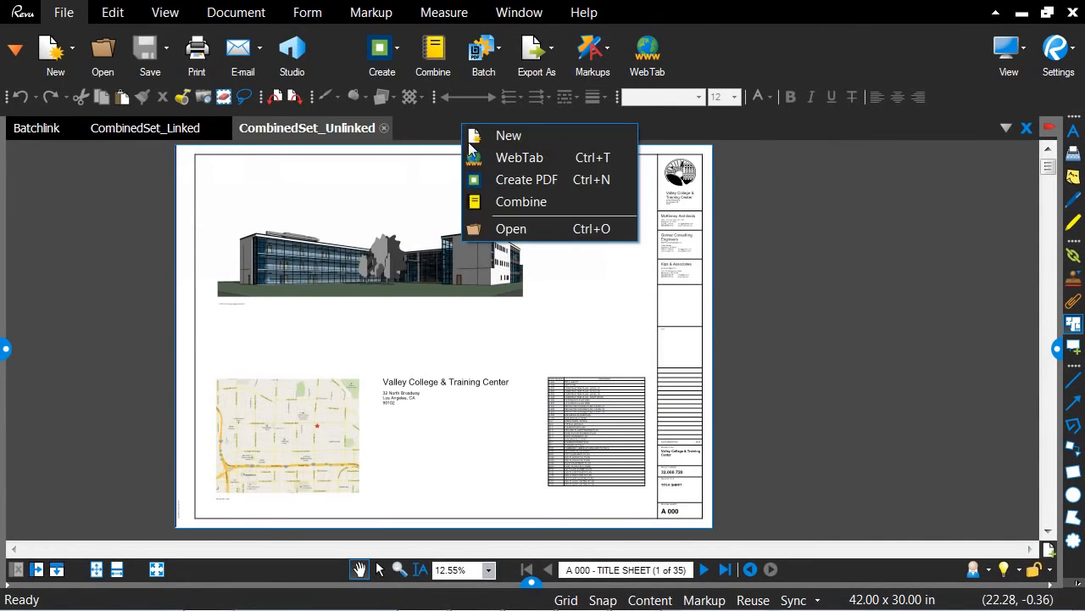
pyautogui.click(511, 227)
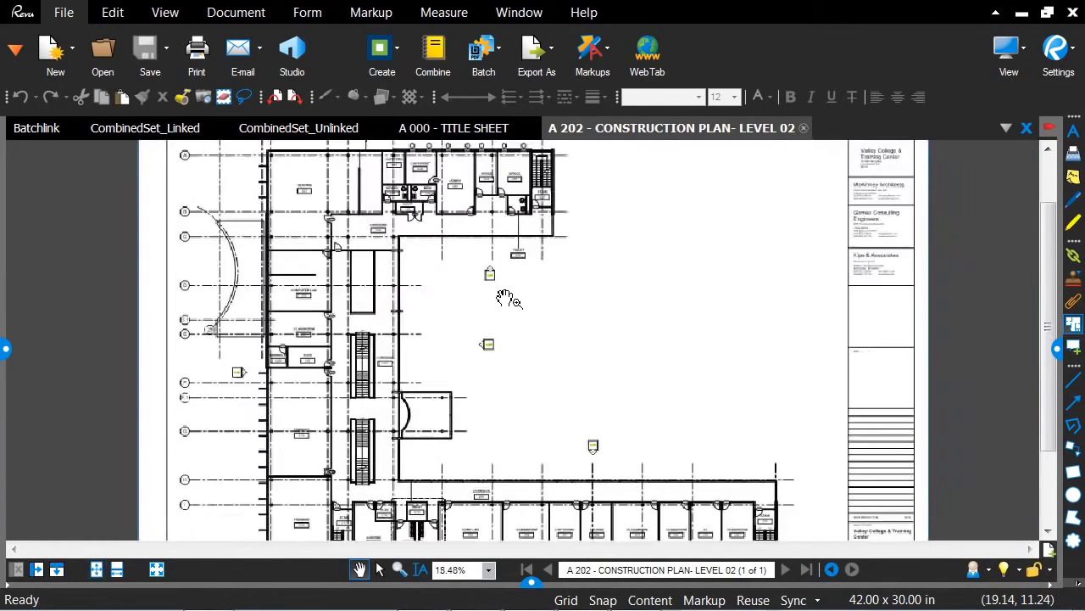
pyautogui.scroll(3)
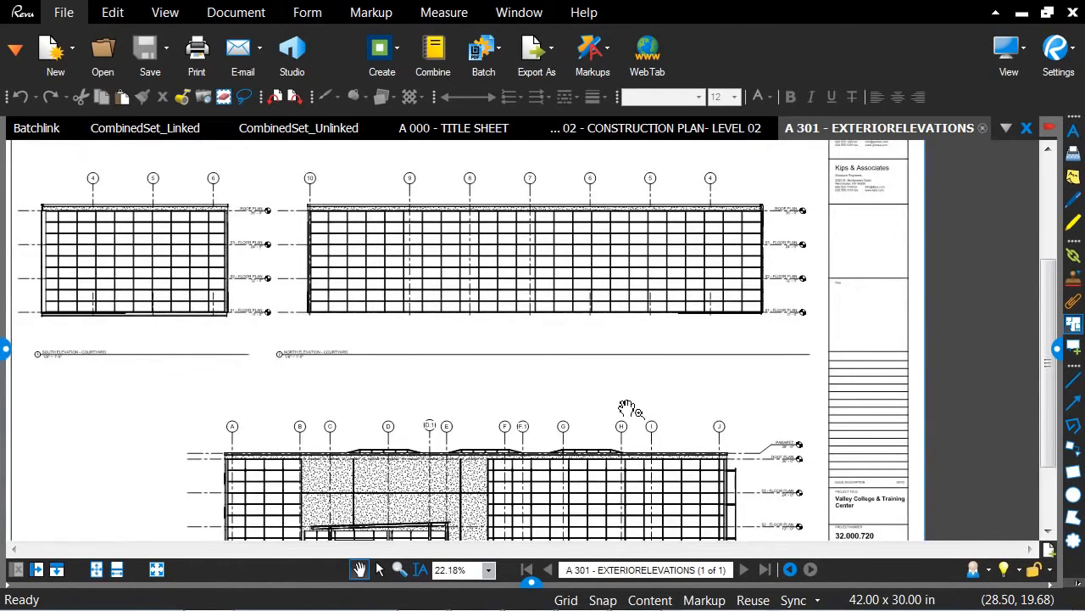
pyautogui.scroll(-3)
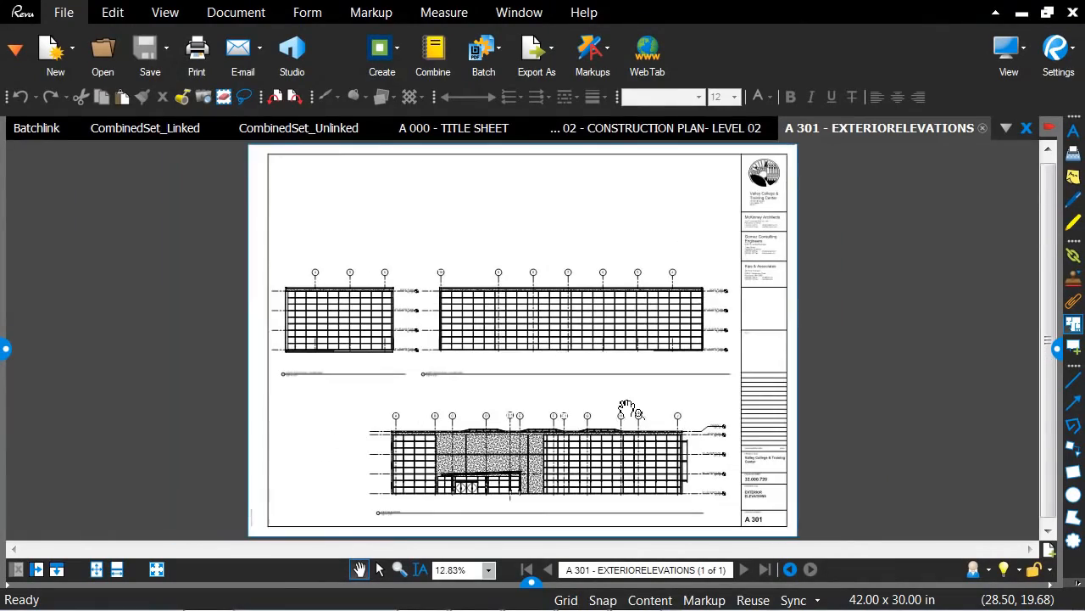
pyautogui.click(35, 128)
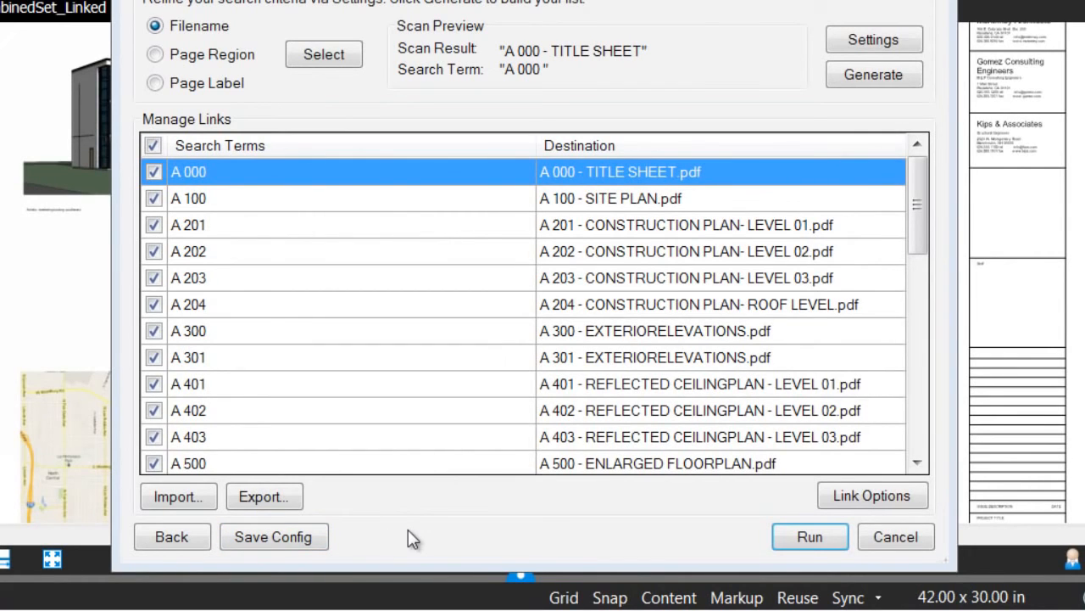
pyautogui.moveTo(390, 546)
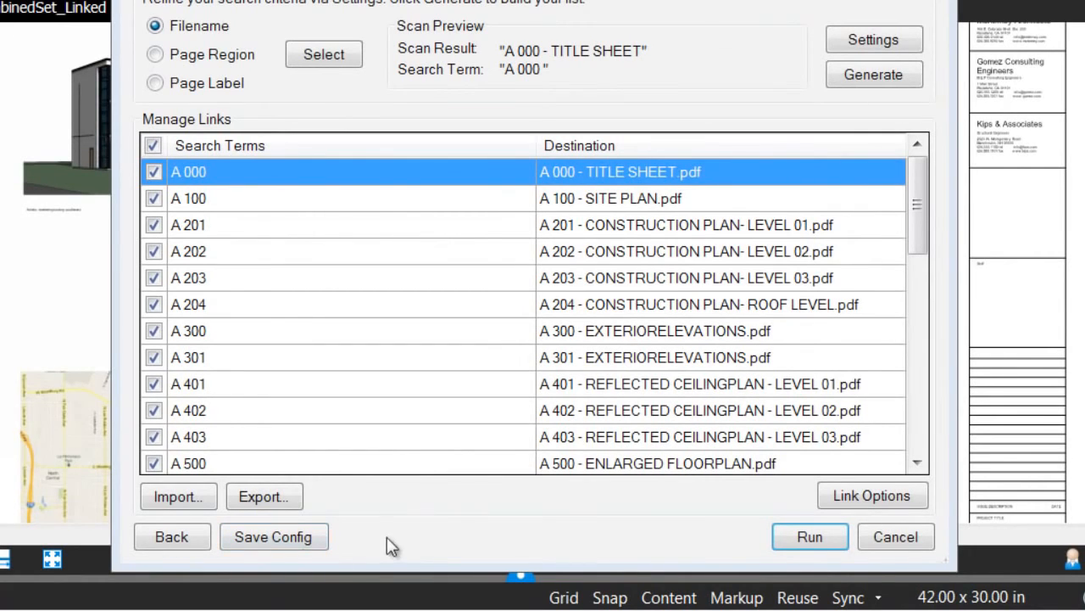
pyautogui.moveTo(442, 519)
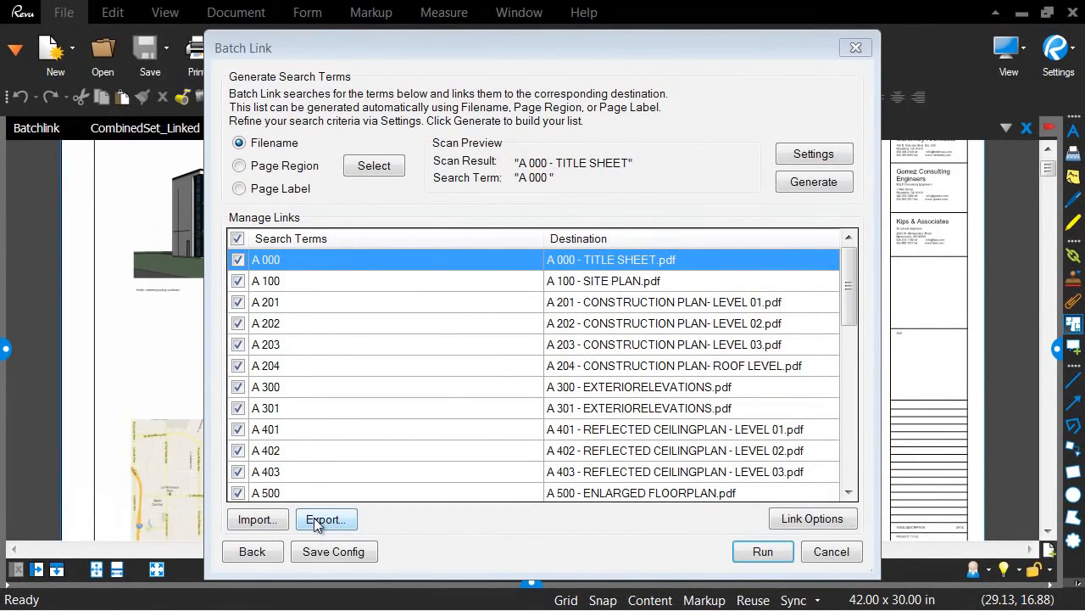
pyautogui.moveTo(410, 534)
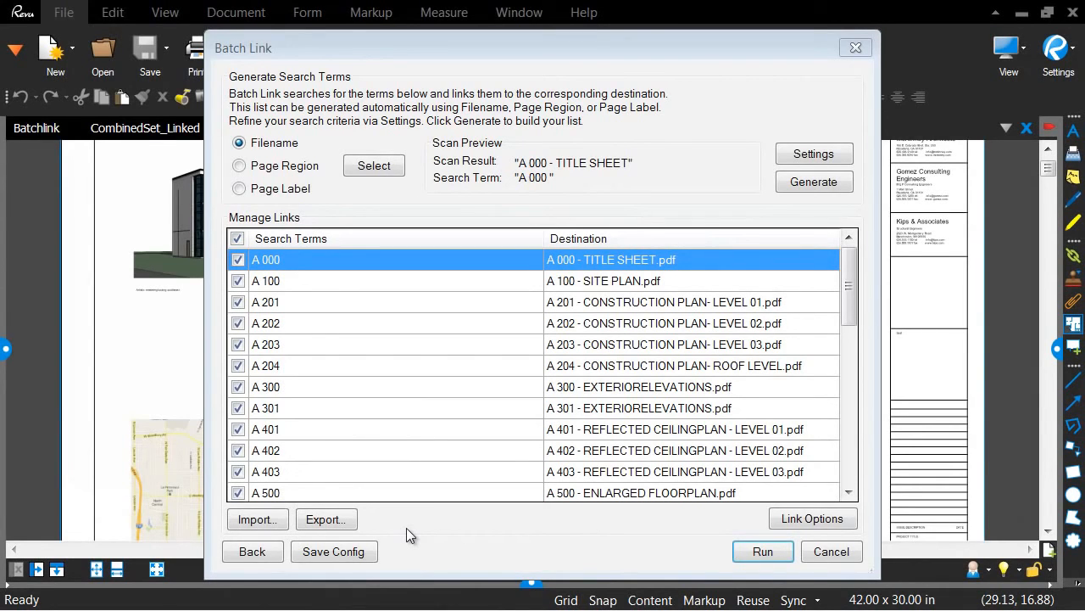
pyautogui.moveTo(326, 519)
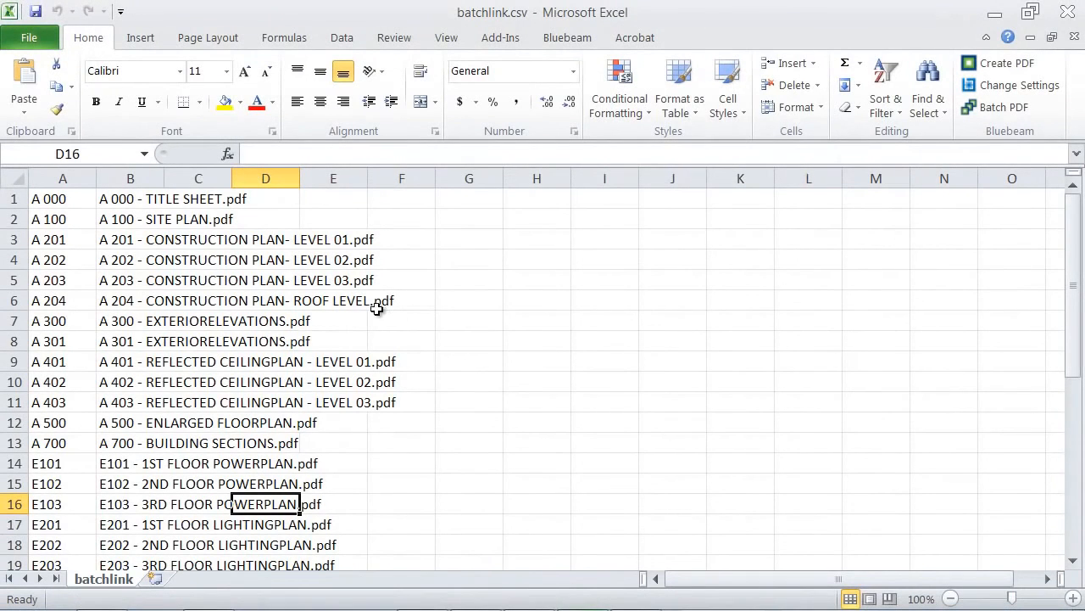
pyautogui.moveTo(225, 273)
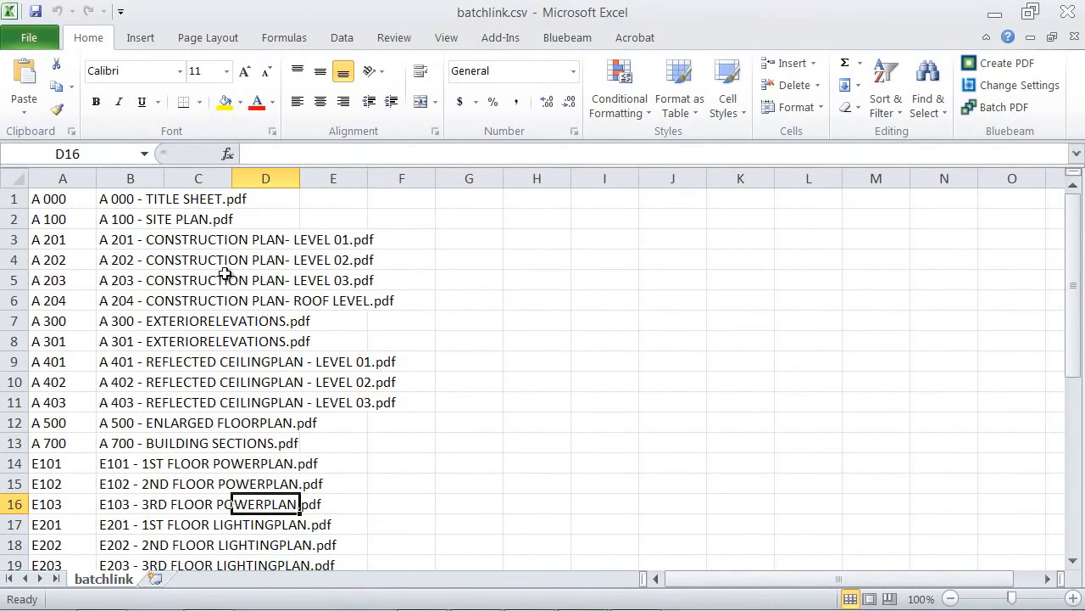
pyautogui.moveTo(224, 361)
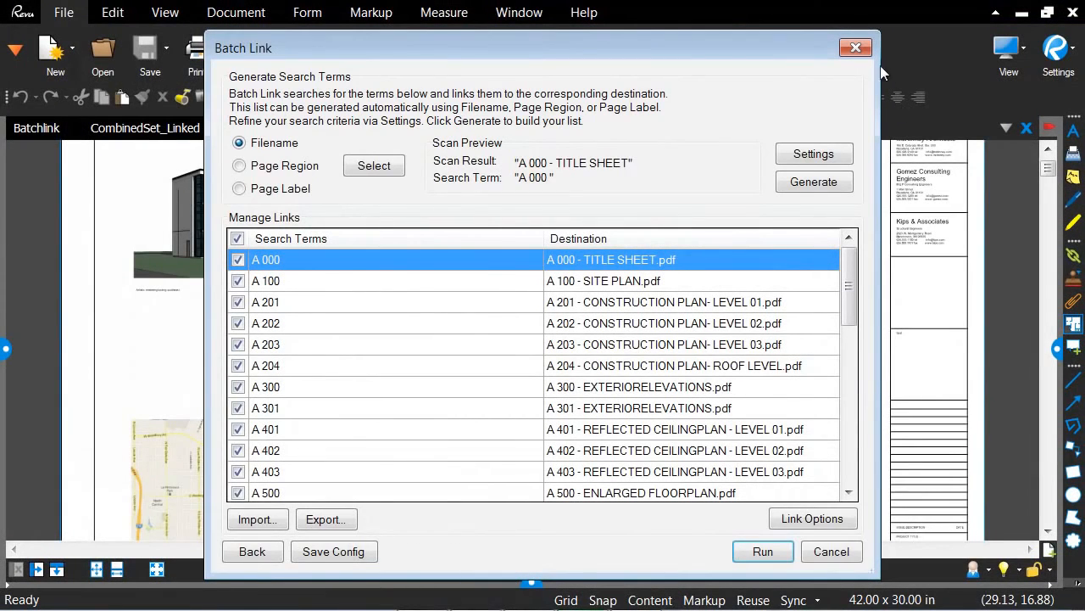
# Cancel Batch Link and review the A 000 sheet index with its yellow-highlighted sheet-number links
pyautogui.click(763, 551)
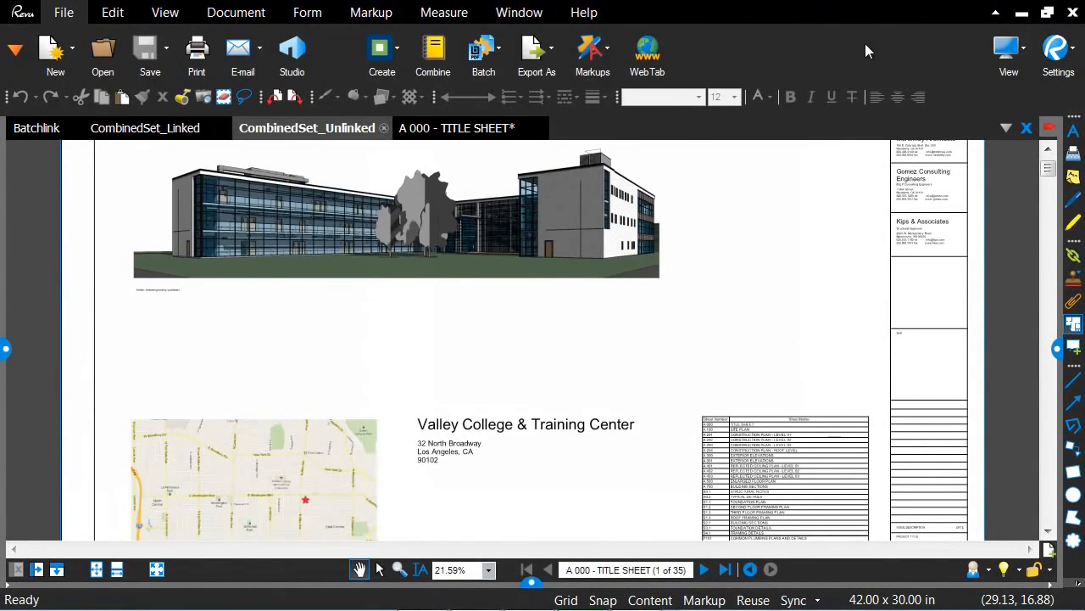
pyautogui.moveTo(607, 129)
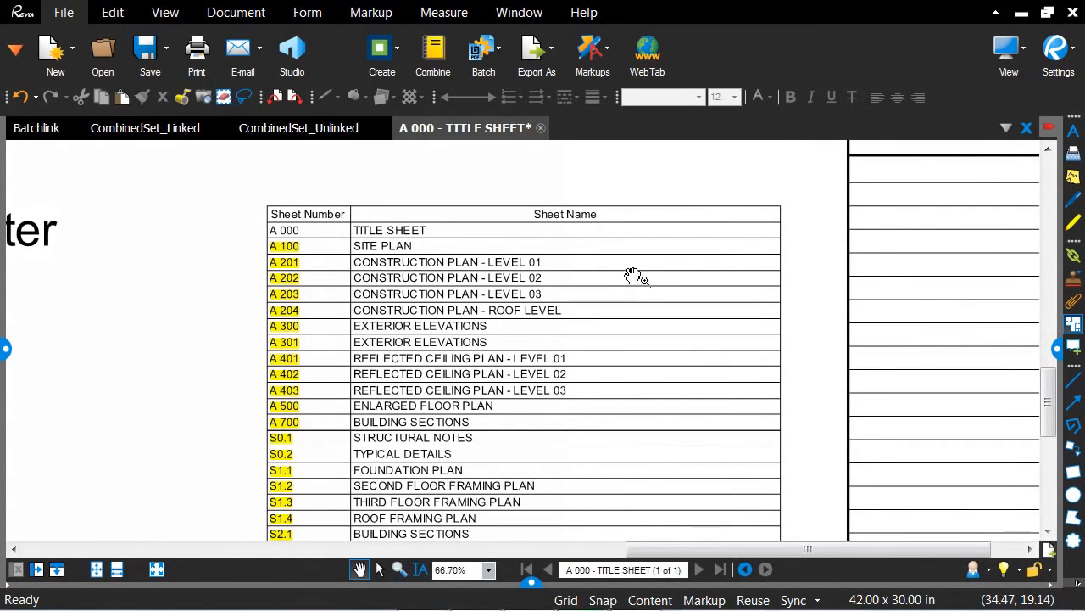
pyautogui.scroll(-3)
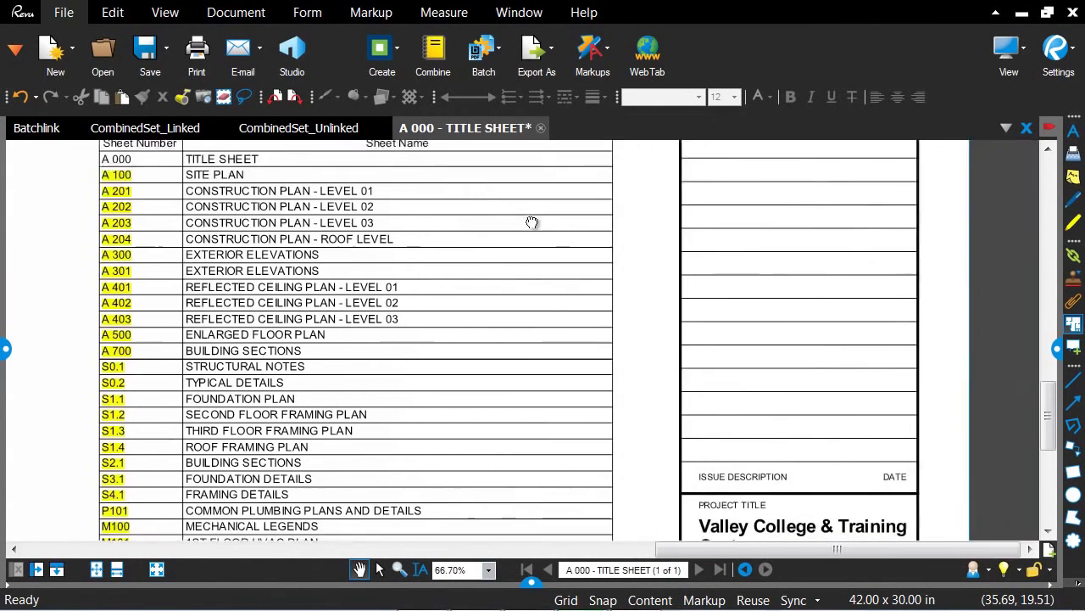
pyautogui.scroll(-3)
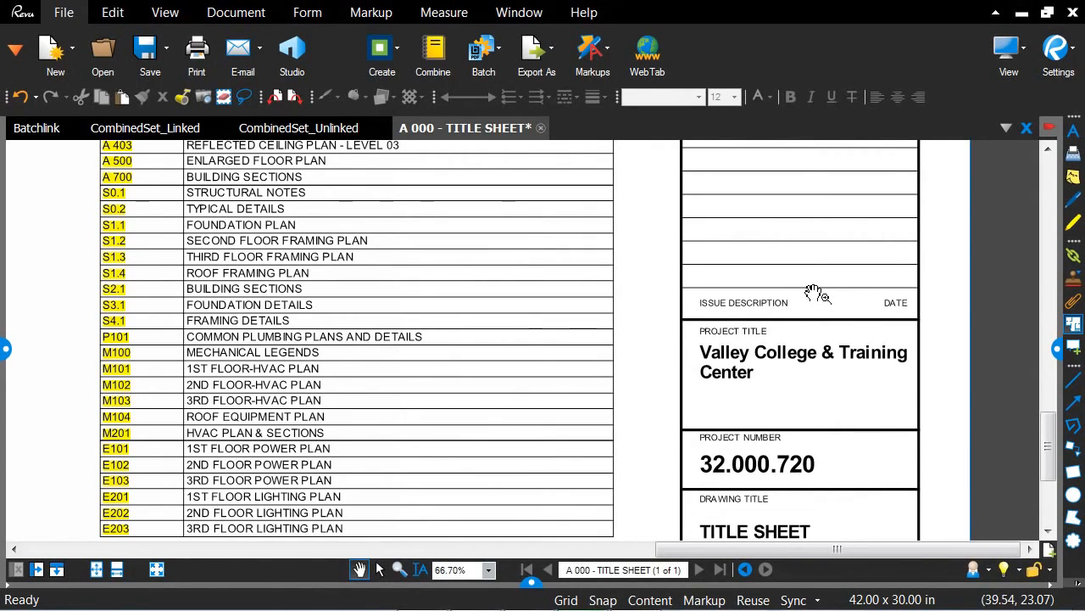
pyautogui.moveTo(702, 297)
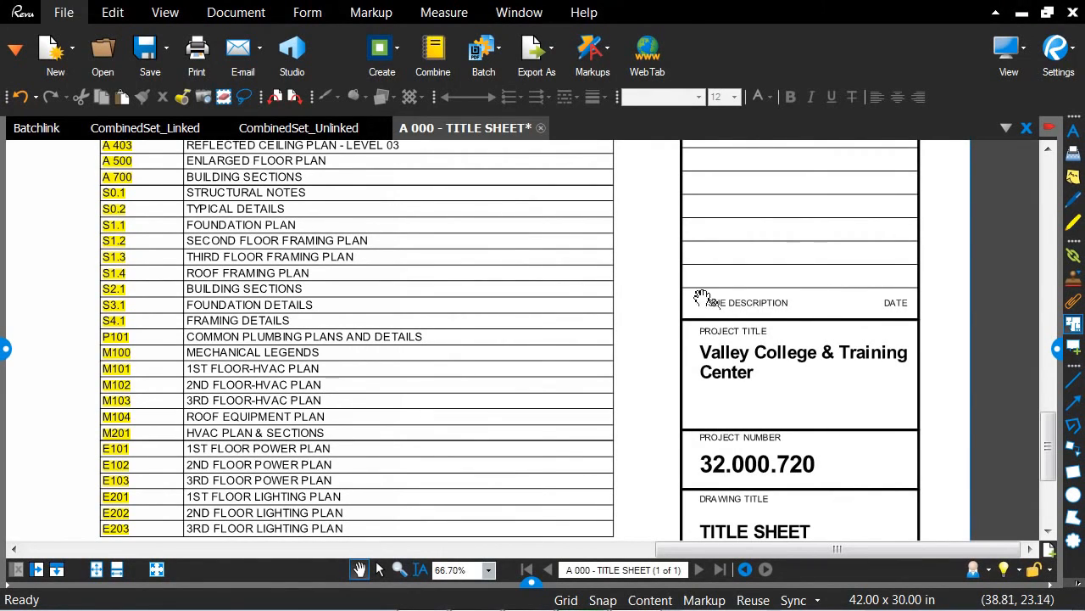
pyautogui.scroll(-3)
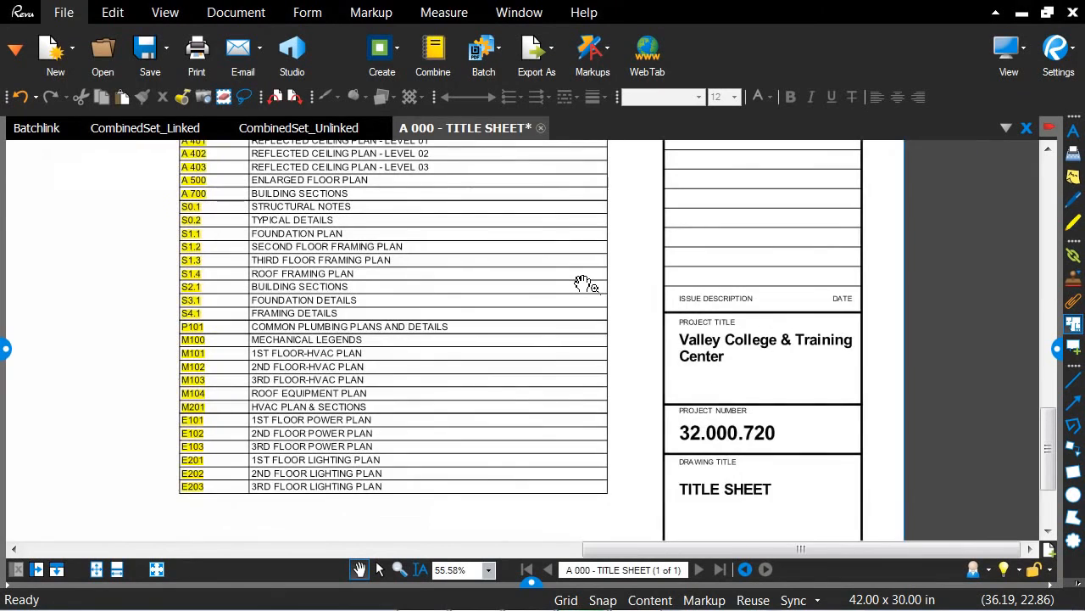